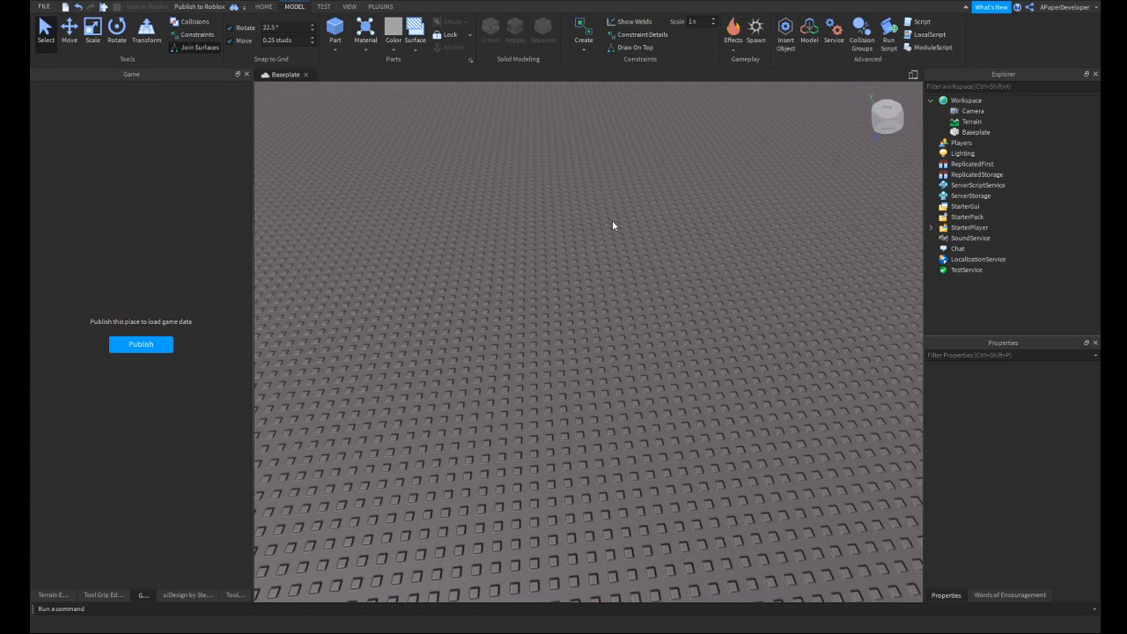
pyautogui.moveTo(613, 225)
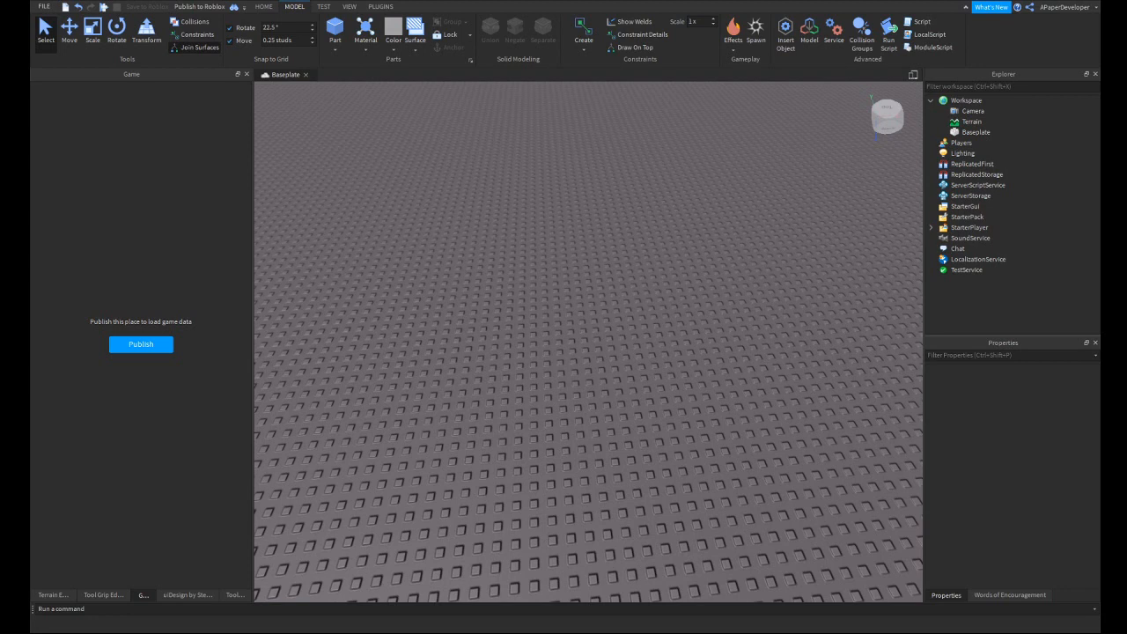
pyautogui.moveTo(506, 479)
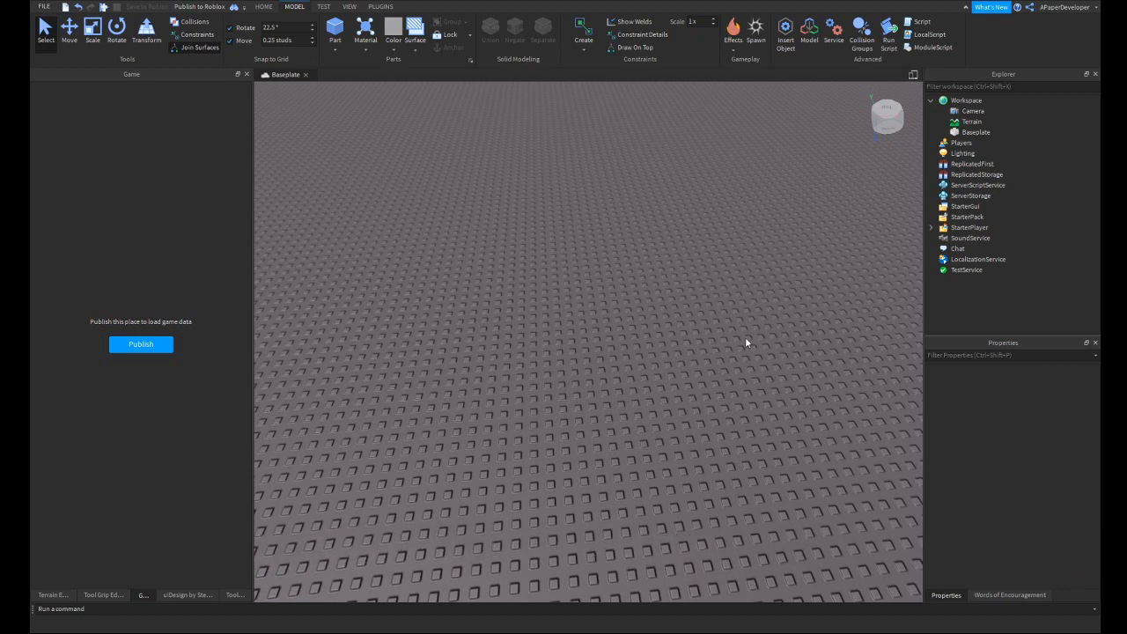
pyautogui.moveTo(731, 351)
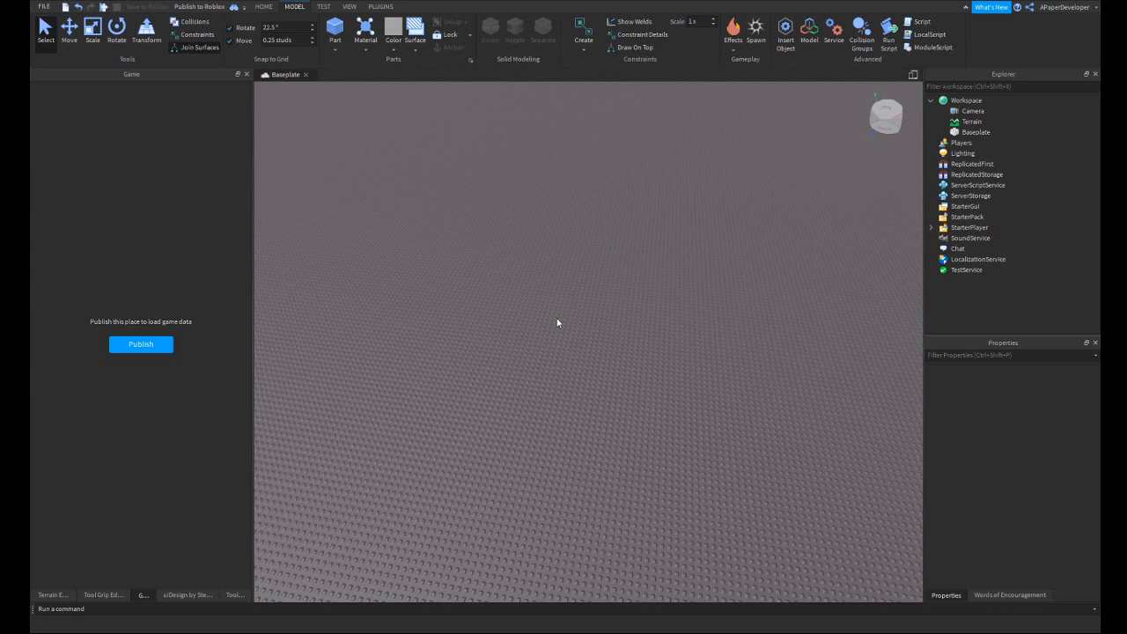
pyautogui.moveTo(651, 267)
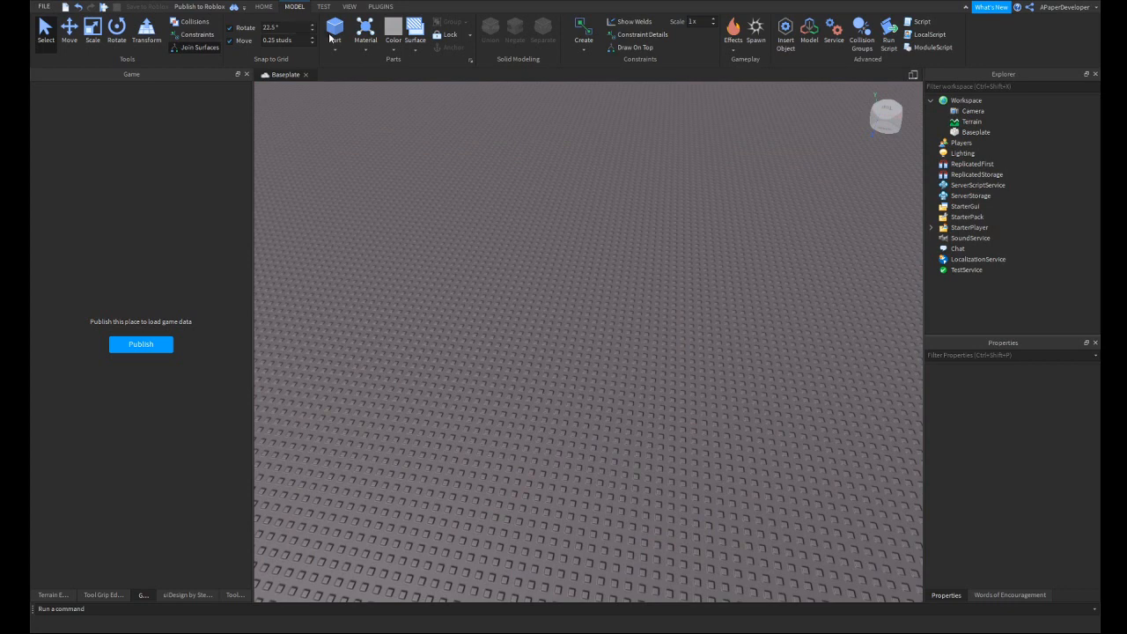
# Step: Insert a block part and stretch it into a tall, flat wall
pyautogui.click(336, 31)
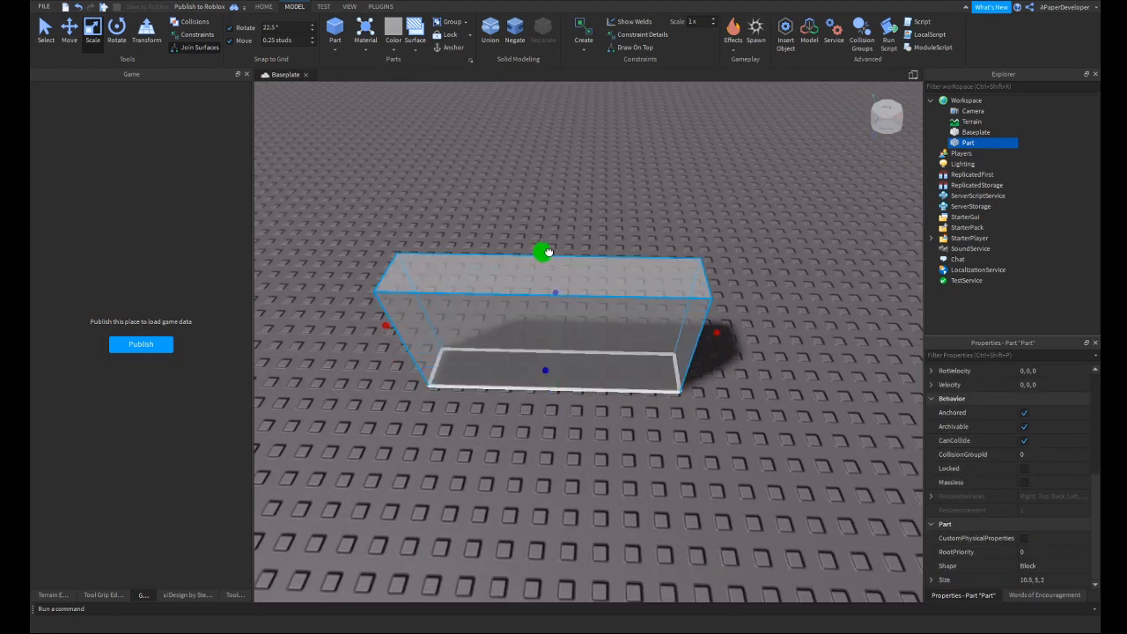
pyautogui.moveTo(546, 253); pyautogui.dragTo(537, 203)
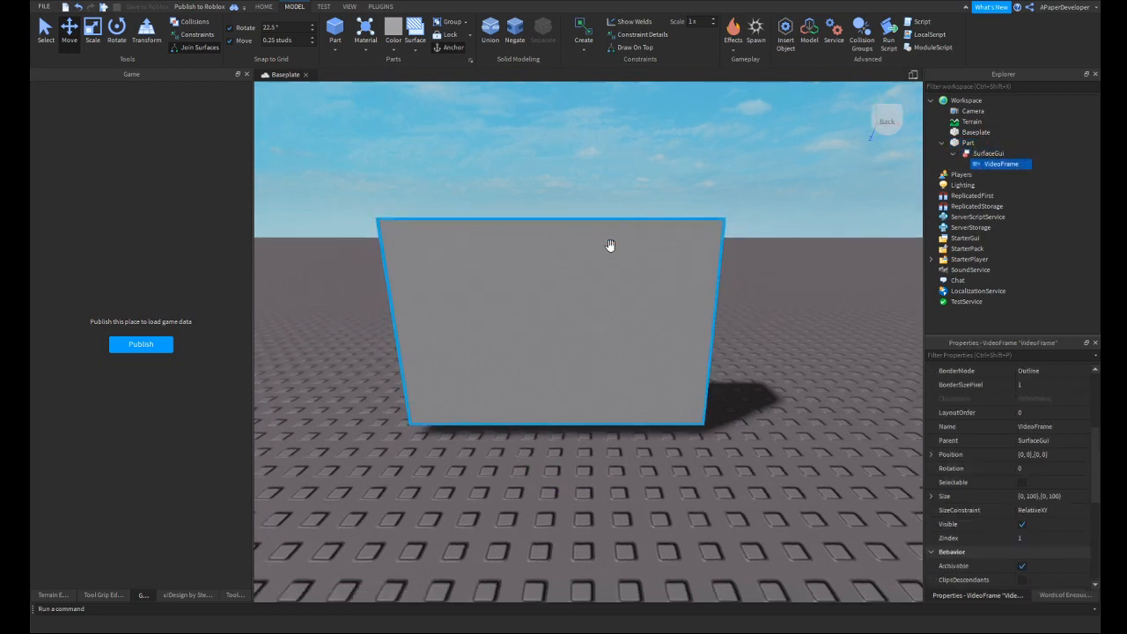
# Step: Resize the VideoFrame to {1,0},{1,0} so it fills the wall face
pyautogui.moveTo(610, 245); pyautogui.dragTo(900, 357)
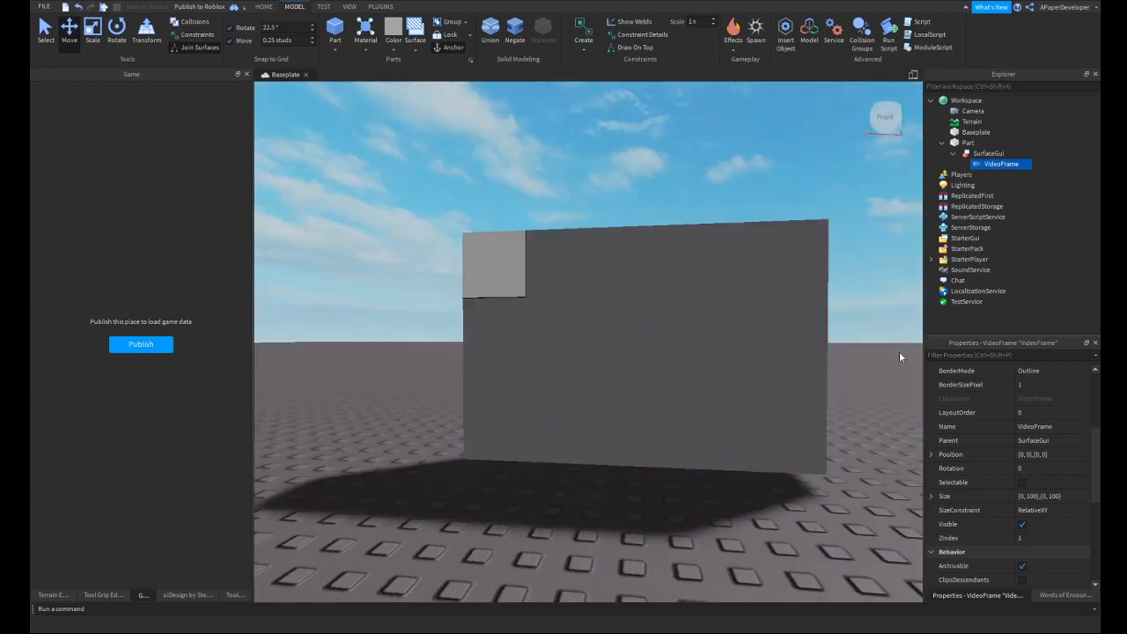
pyautogui.write('1,0,1,0')
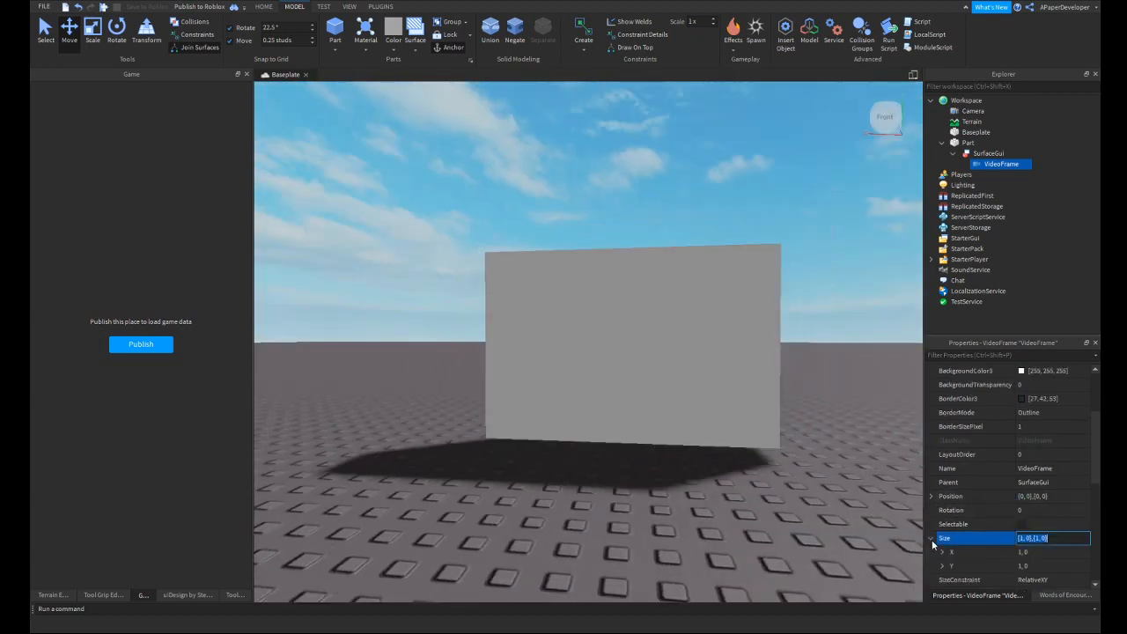
pyautogui.click(931, 538)
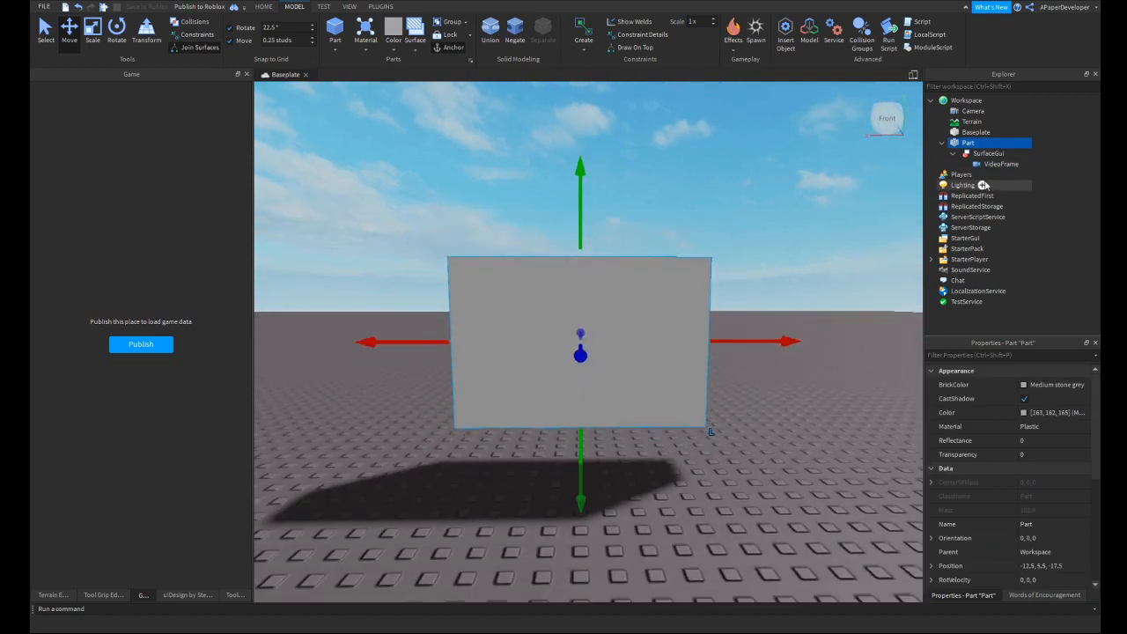
# Step: Inspect the VideoFrame's video properties such as Looped and Playing
pyautogui.click(1001, 164)
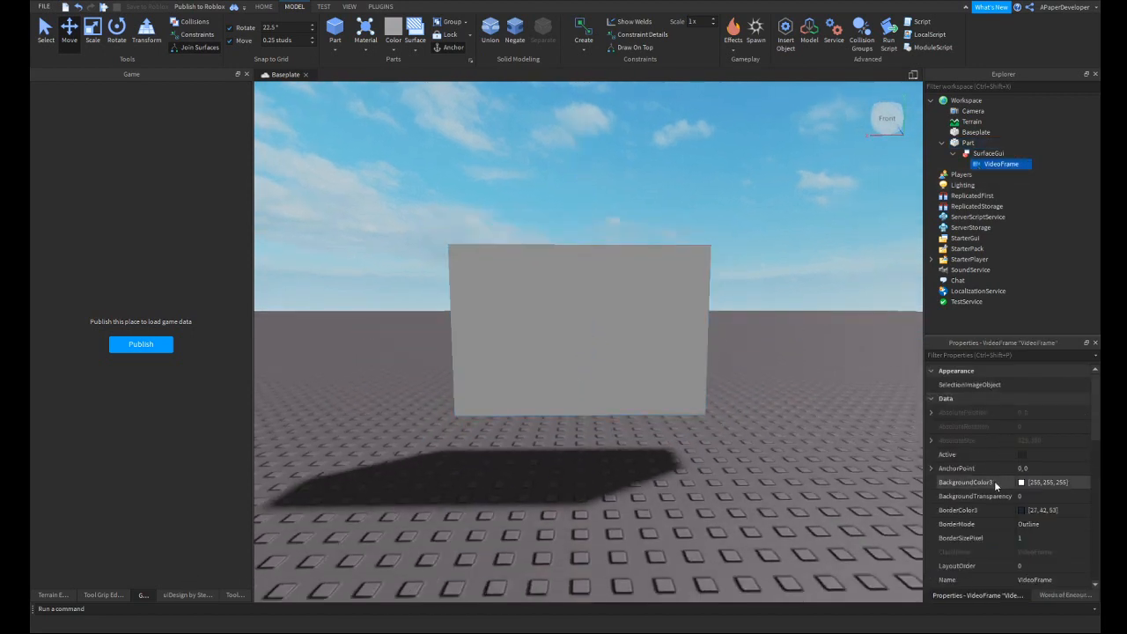
pyautogui.scroll(-3)
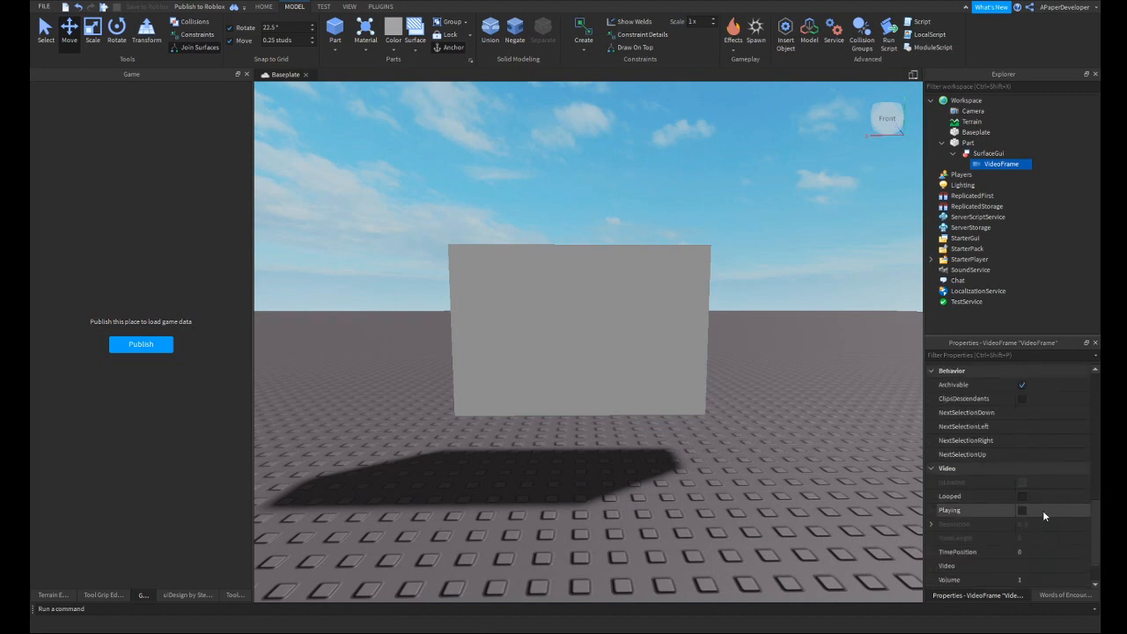
pyautogui.moveTo(987, 495)
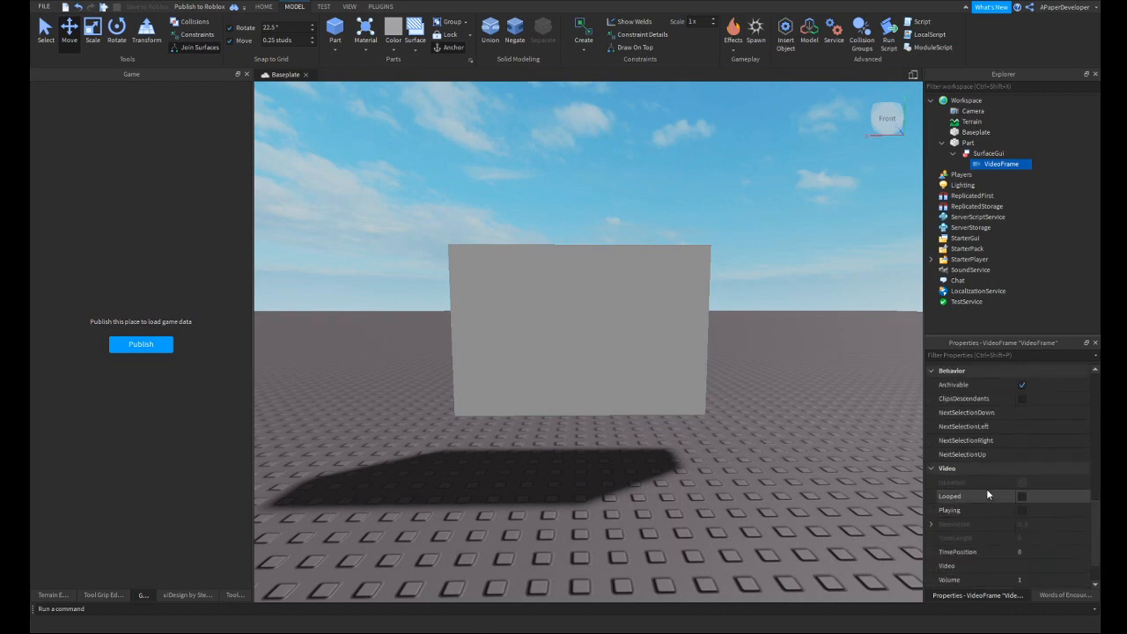
pyautogui.scroll(-3)
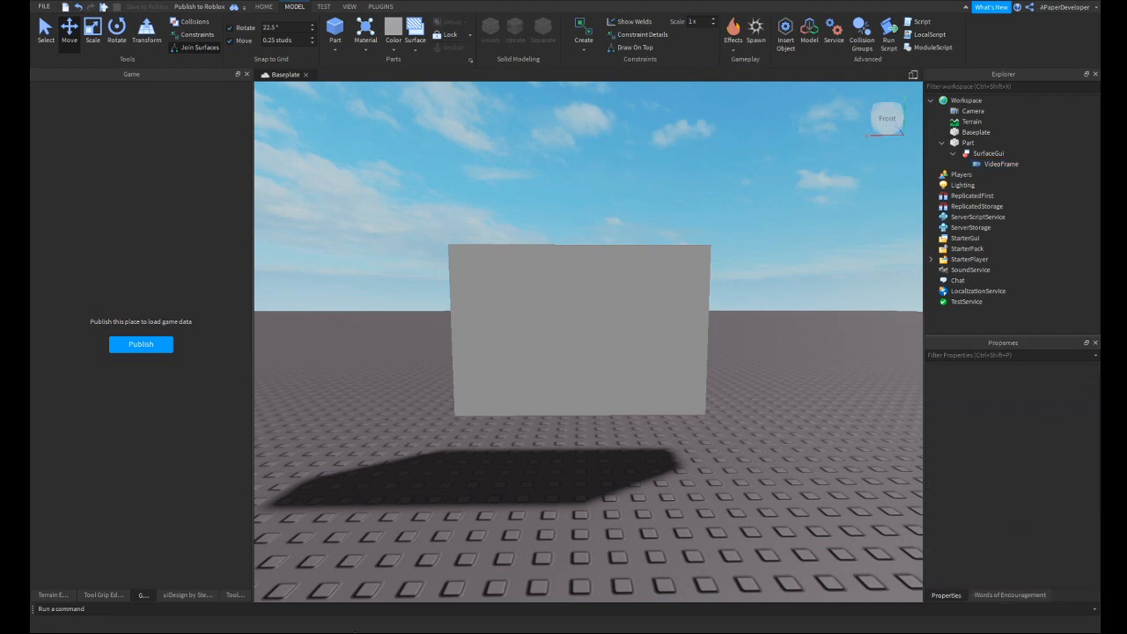
pyautogui.click(580, 342)
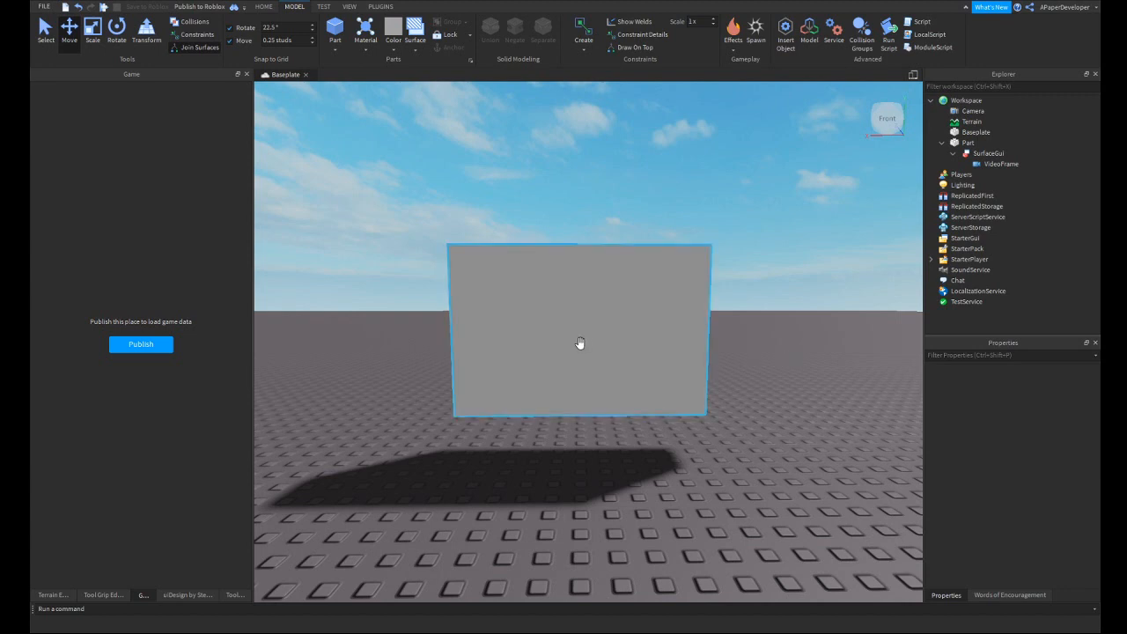
# Step: Add a BoolValue under the VideoFrame, rename it CanVideo and set it true
pyautogui.click(1000, 164)
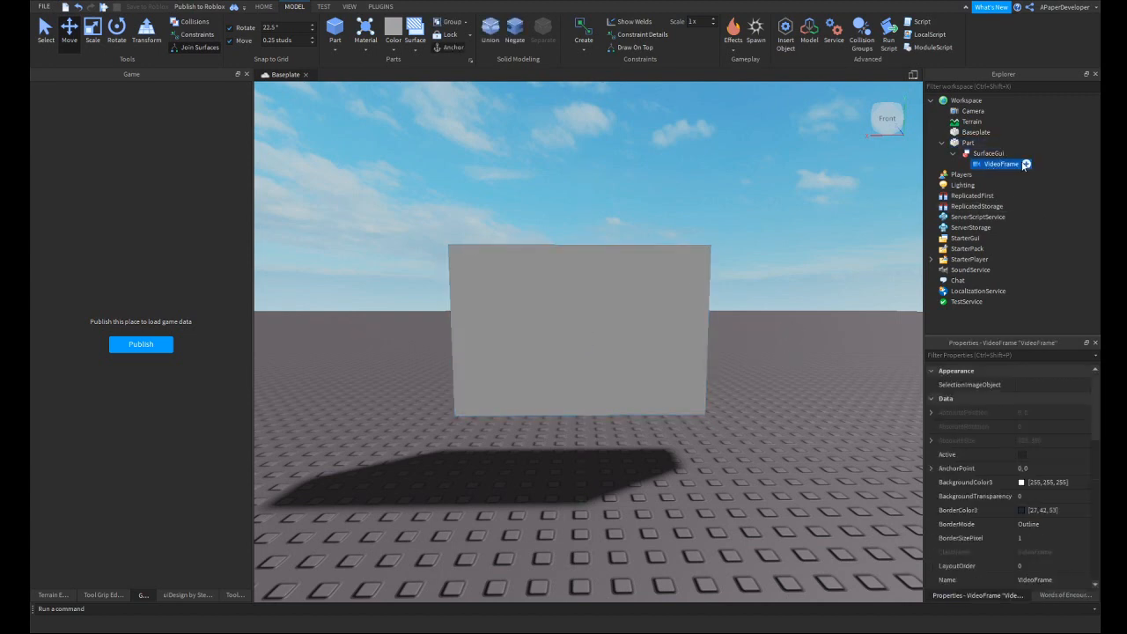
pyautogui.moveTo(1024, 167)
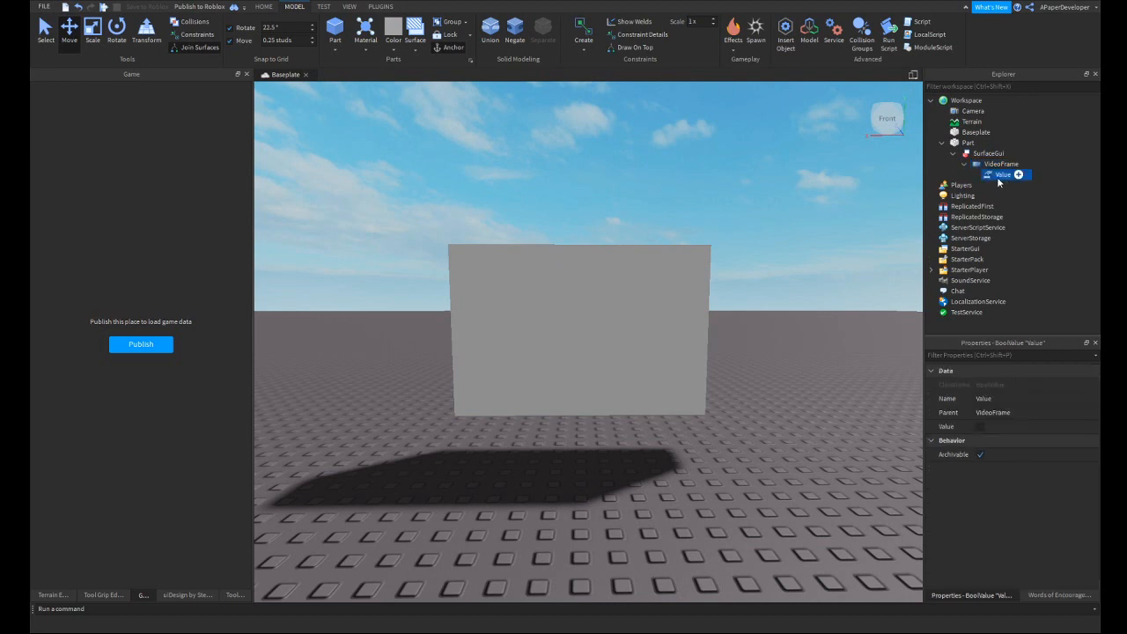
pyautogui.doubleClick(1002, 174)
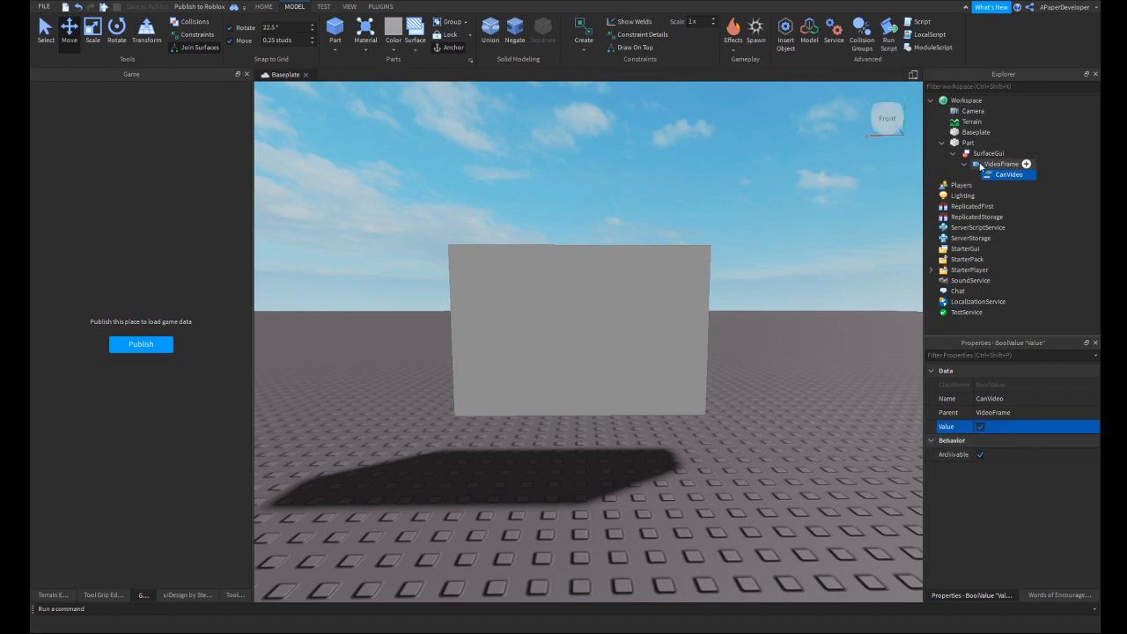
pyautogui.click(1000, 164)
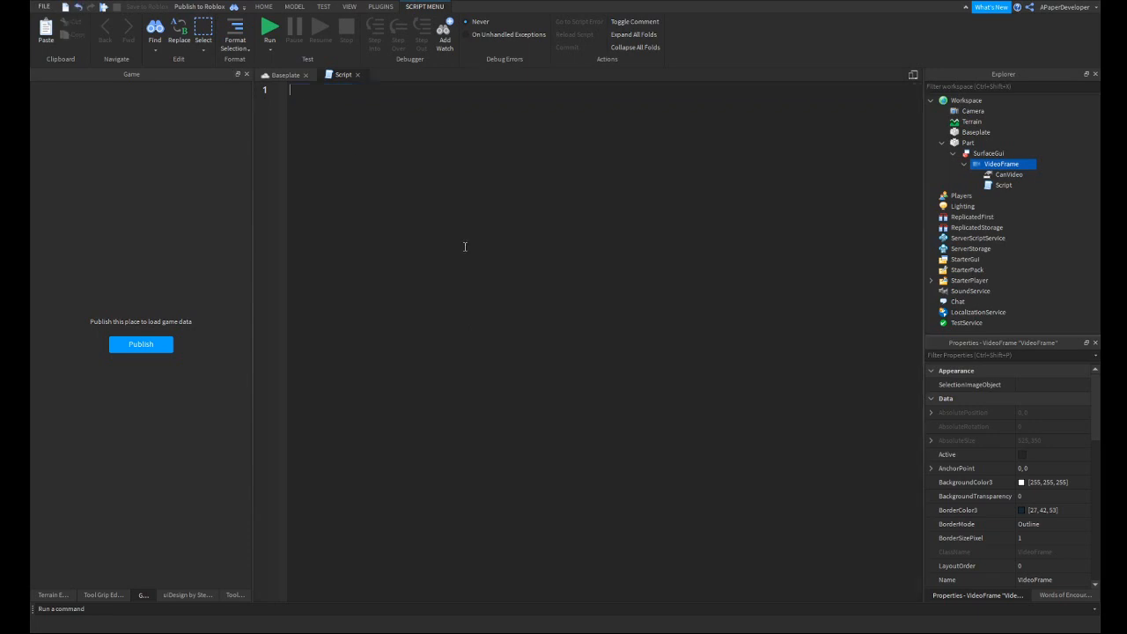
# Step: Write local BaseId = "rbxassetid://", local numberID = nil, and a while wait(0.1) do loop
pyautogui.write('local B')
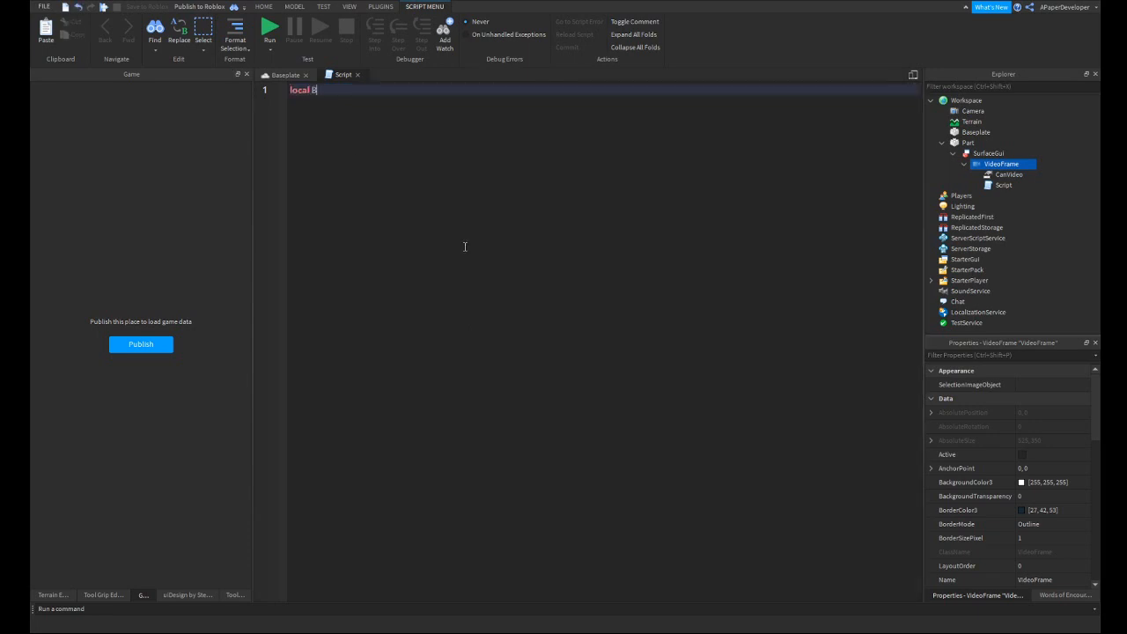
pyautogui.write('aseId = ""')
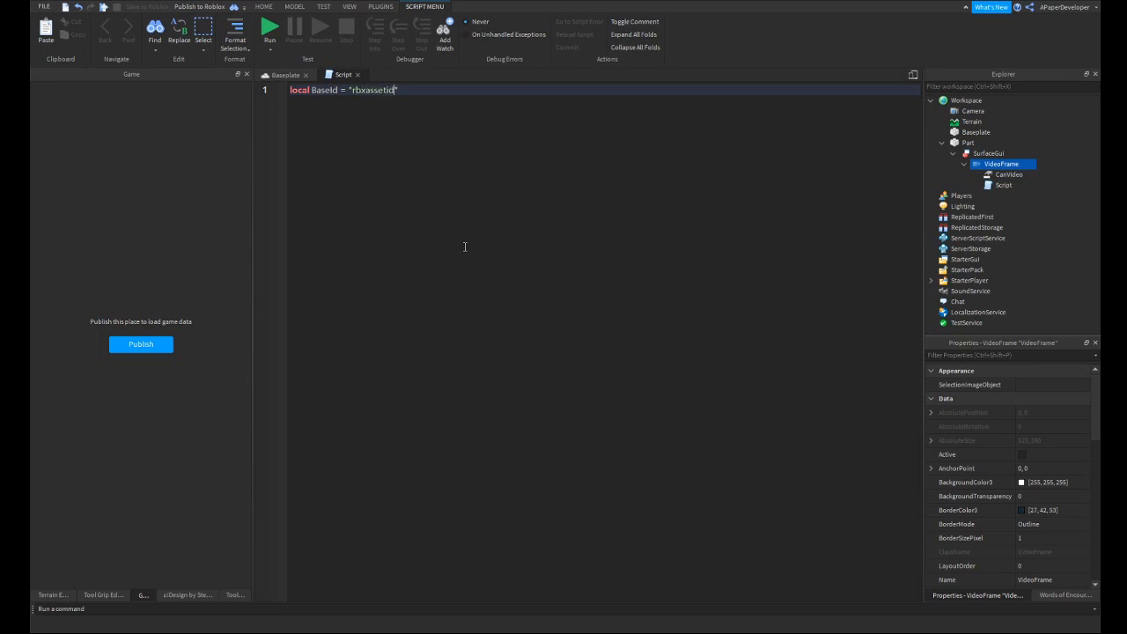
pyautogui.write('://')
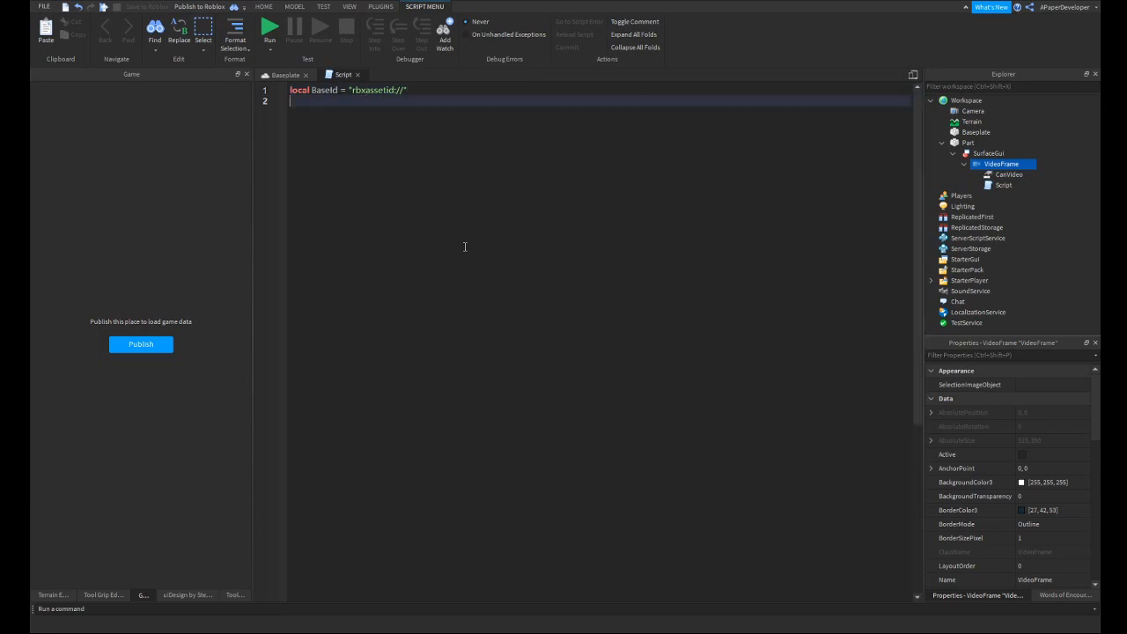
pyautogui.write('local number')
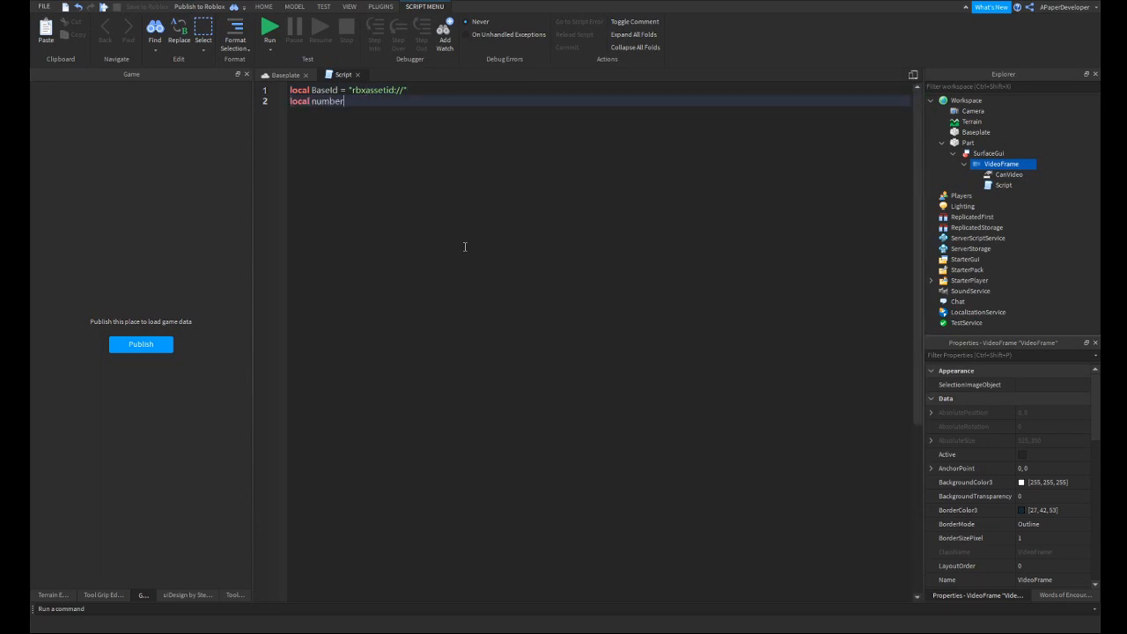
pyautogui.write('ID = nil')
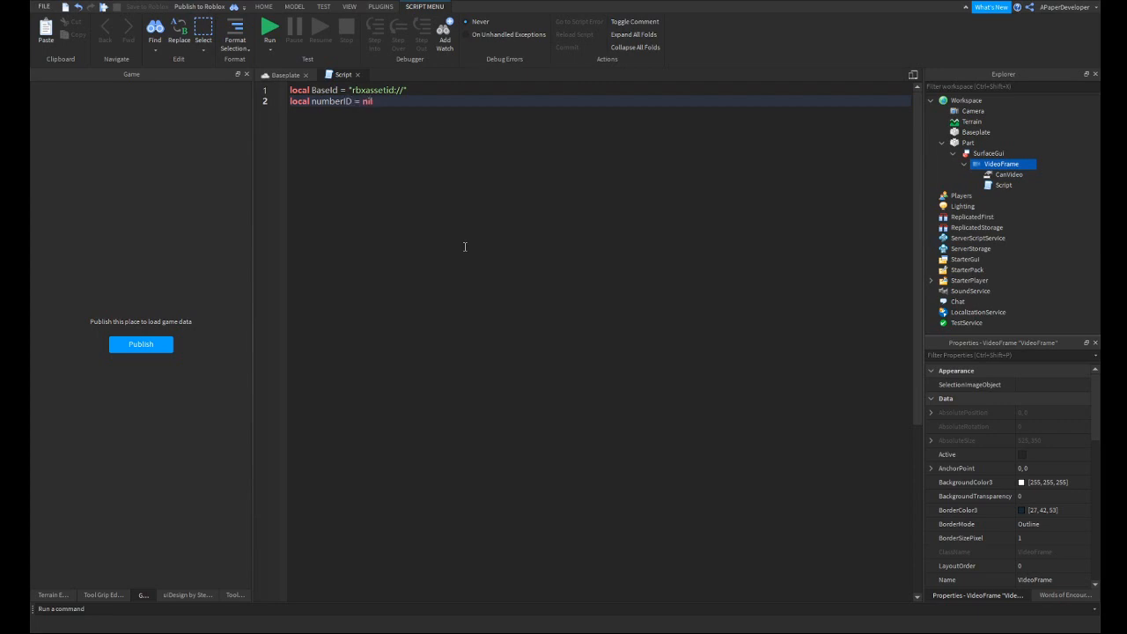
pyautogui.write('whi')
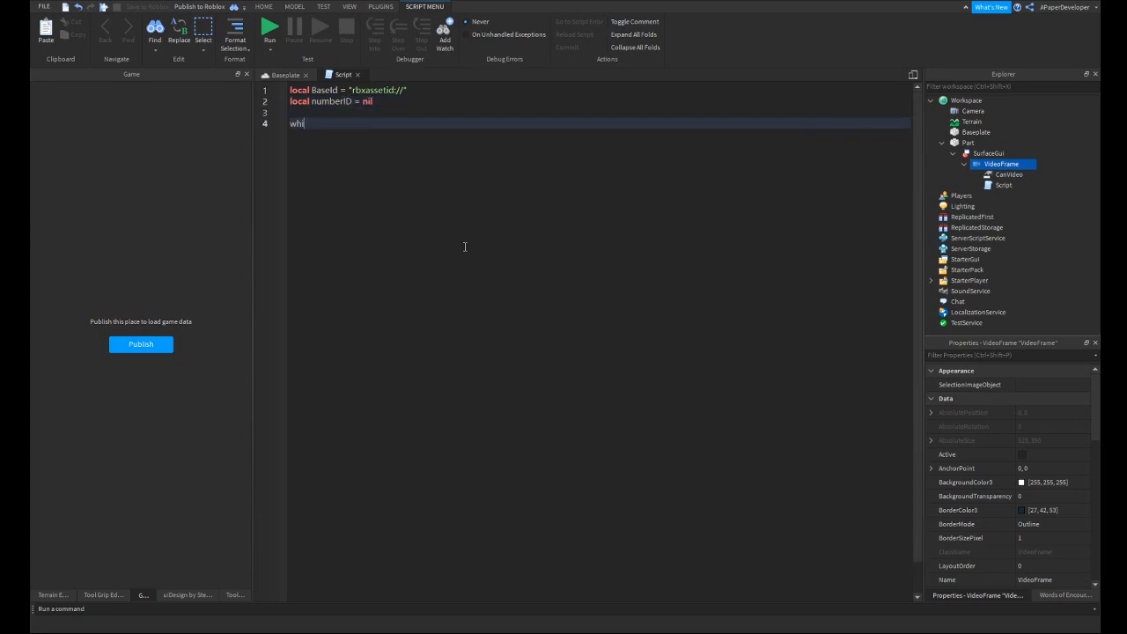
pyautogui.write('le wait(0.1) do')
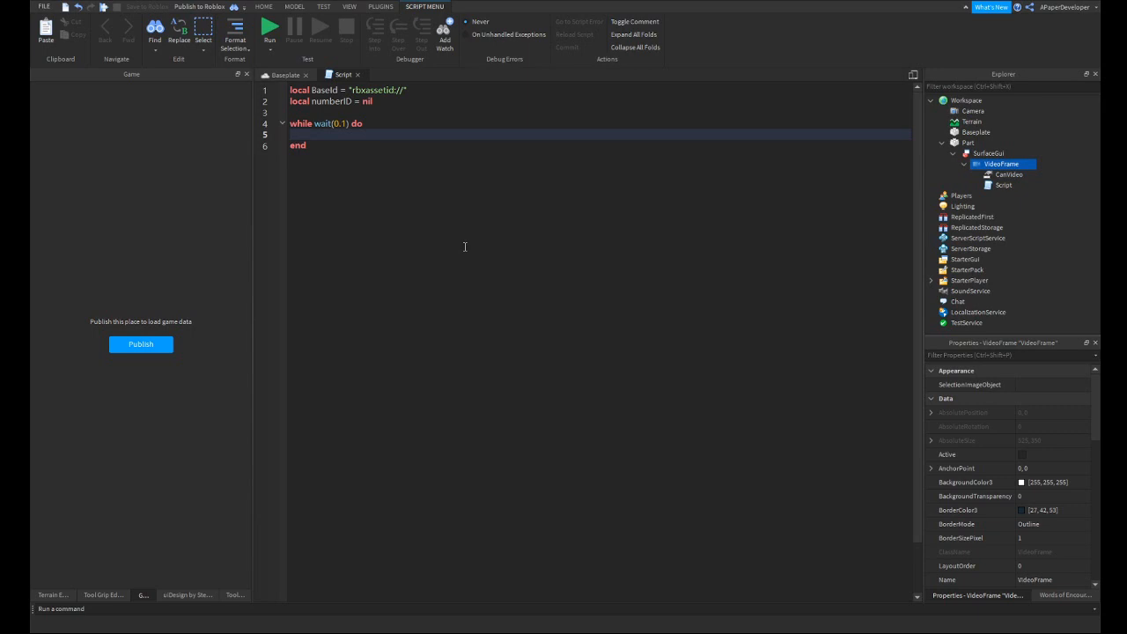
# Step: Add the check if TimePosition > TimeLength - 0.15 and CanVideo.Value == true then
pyautogui.click(398, 135)
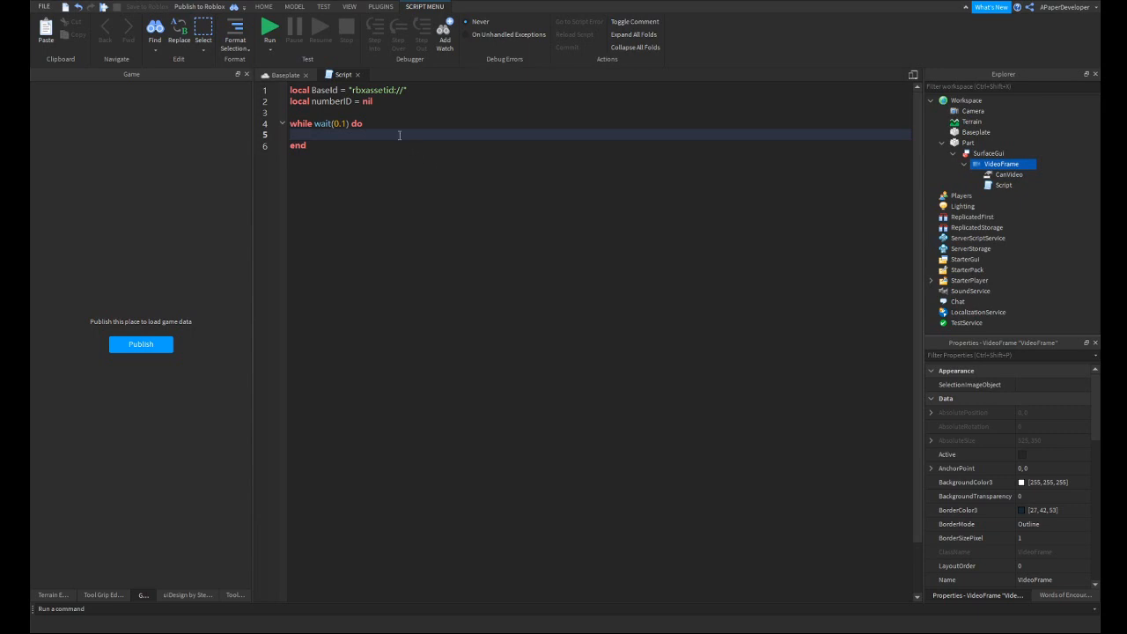
pyautogui.write('if script.Parent.')
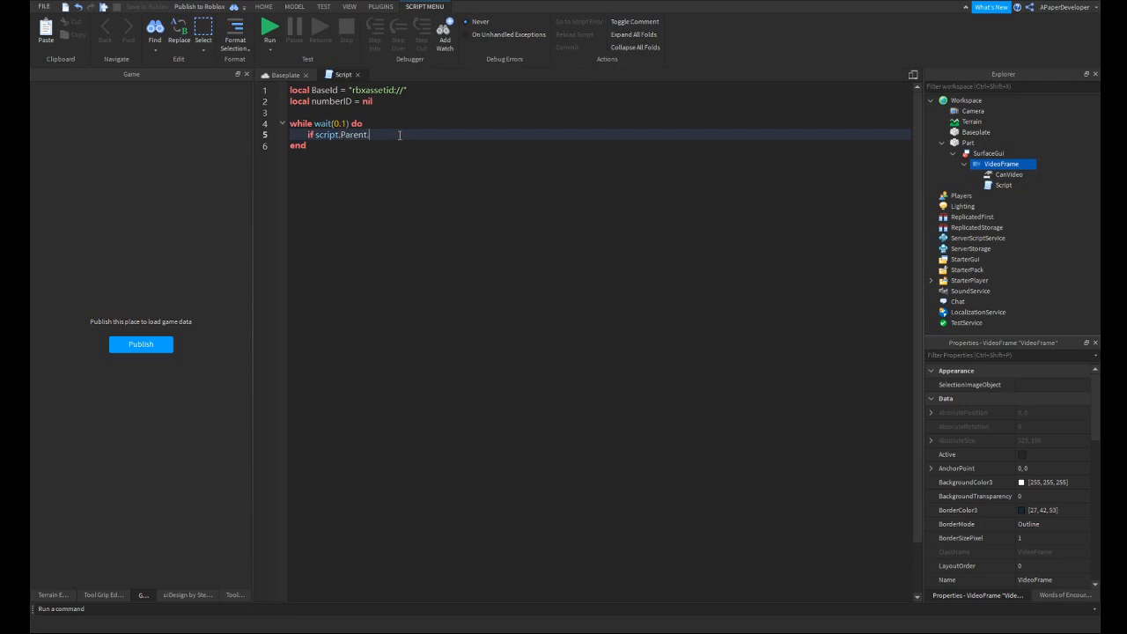
pyautogui.write('ite')
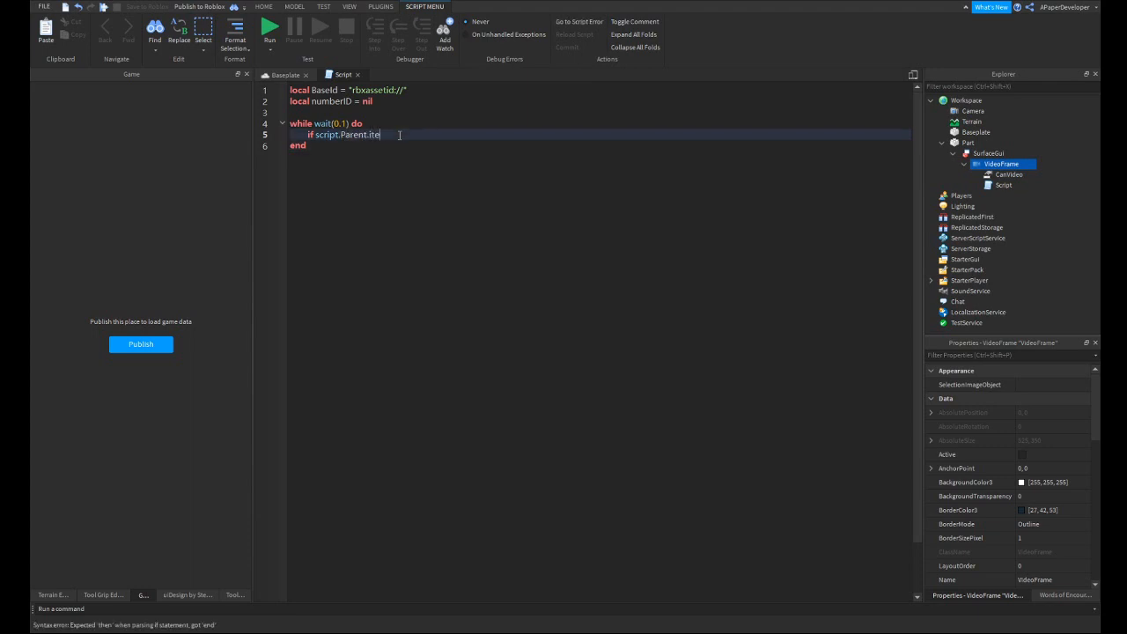
pyautogui.write('mp')
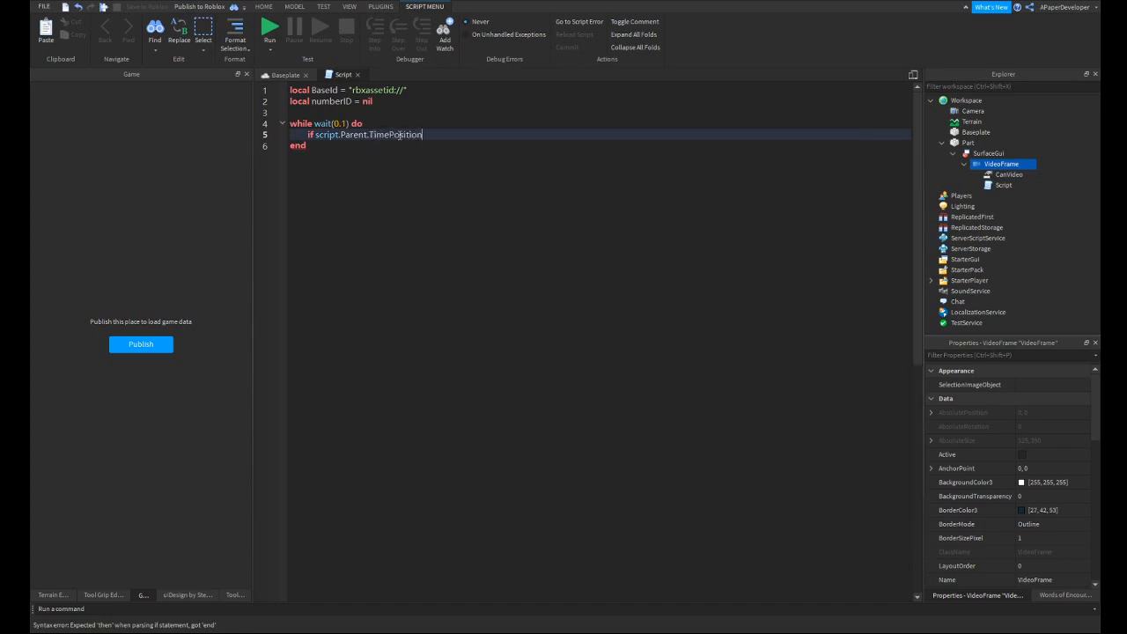
pyautogui.write('> script.p')
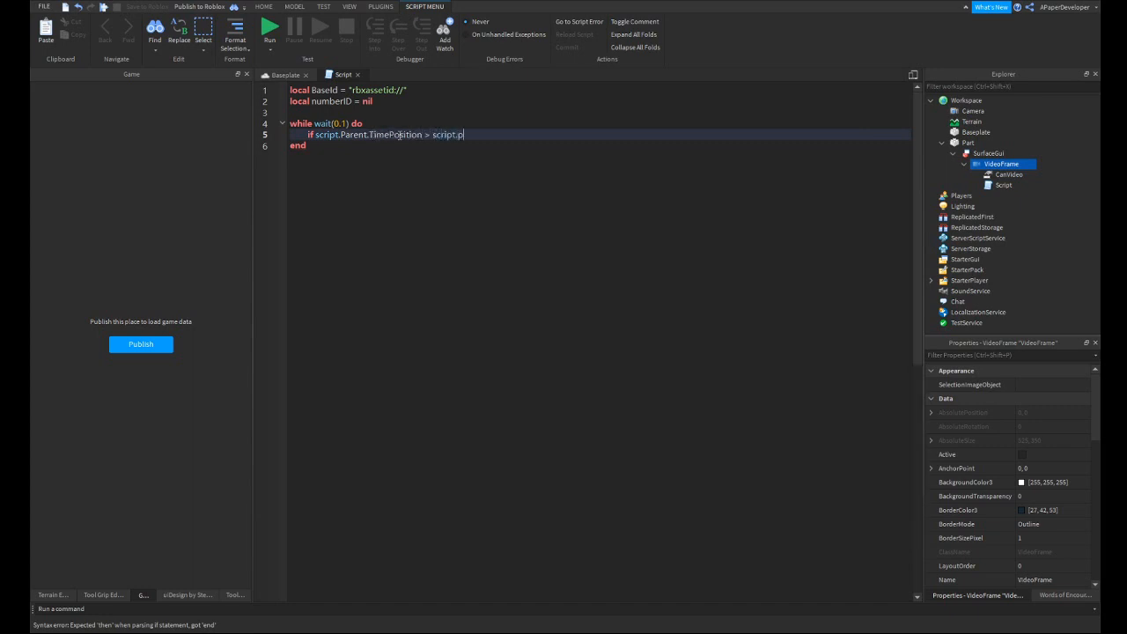
pyautogui.write('arent.ti')
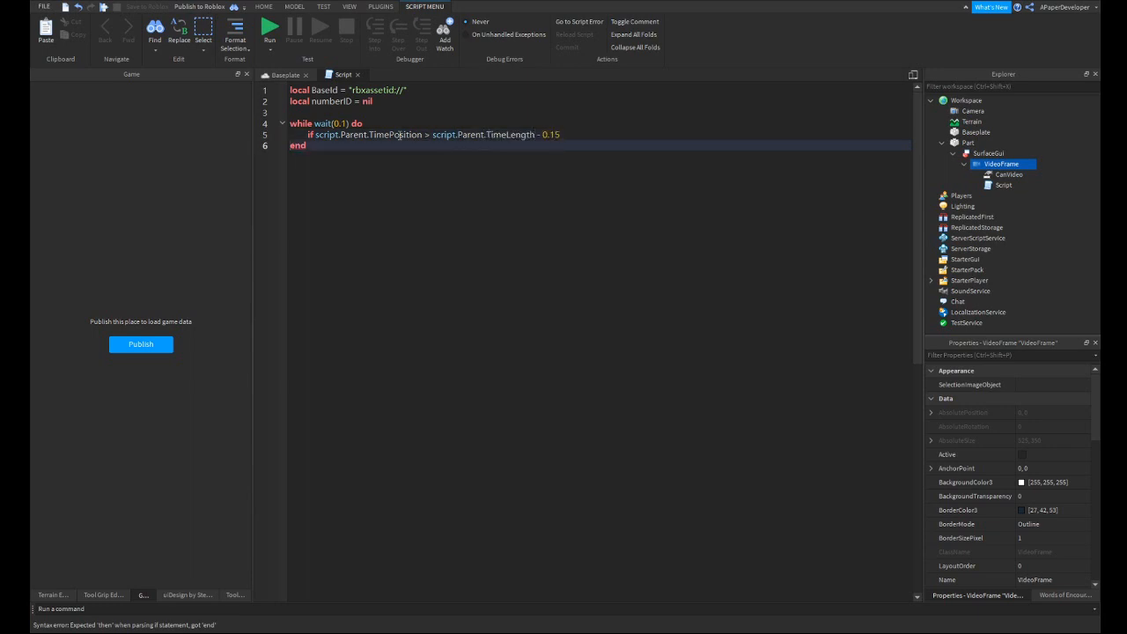
pyautogui.write('and script.o')
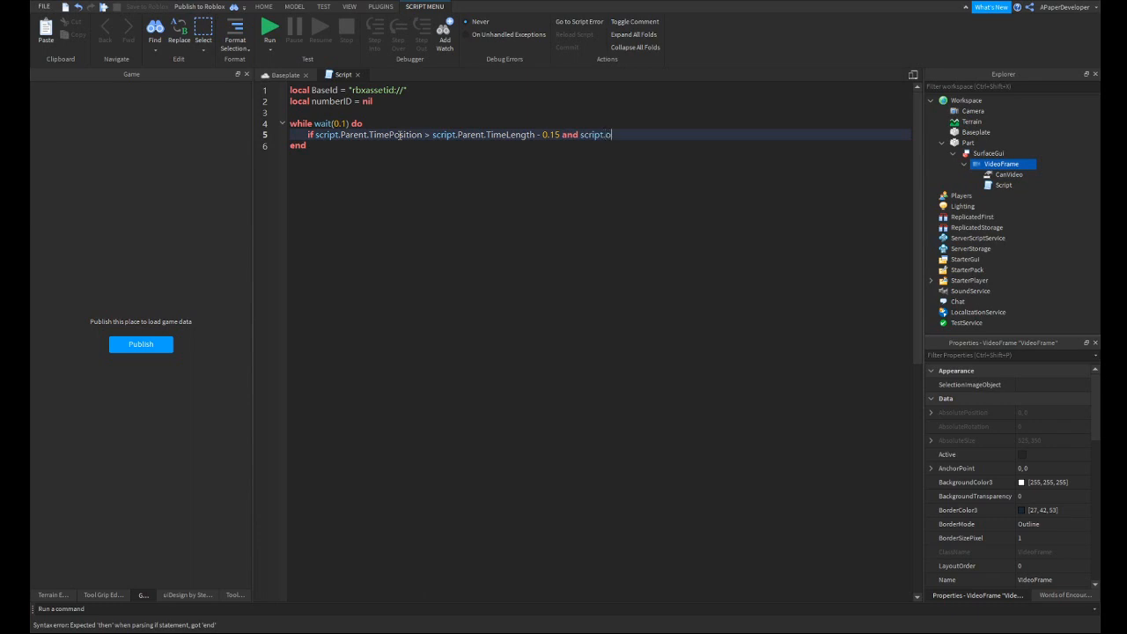
pyautogui.write('Parent.canVideo.Value')
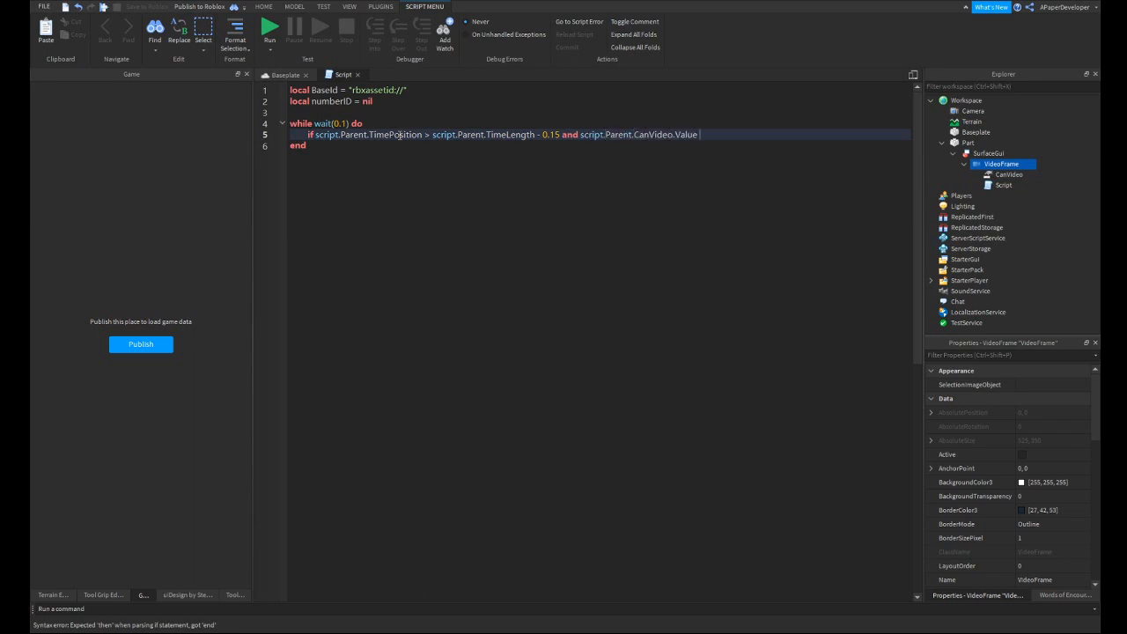
pyautogui.write('= true then')
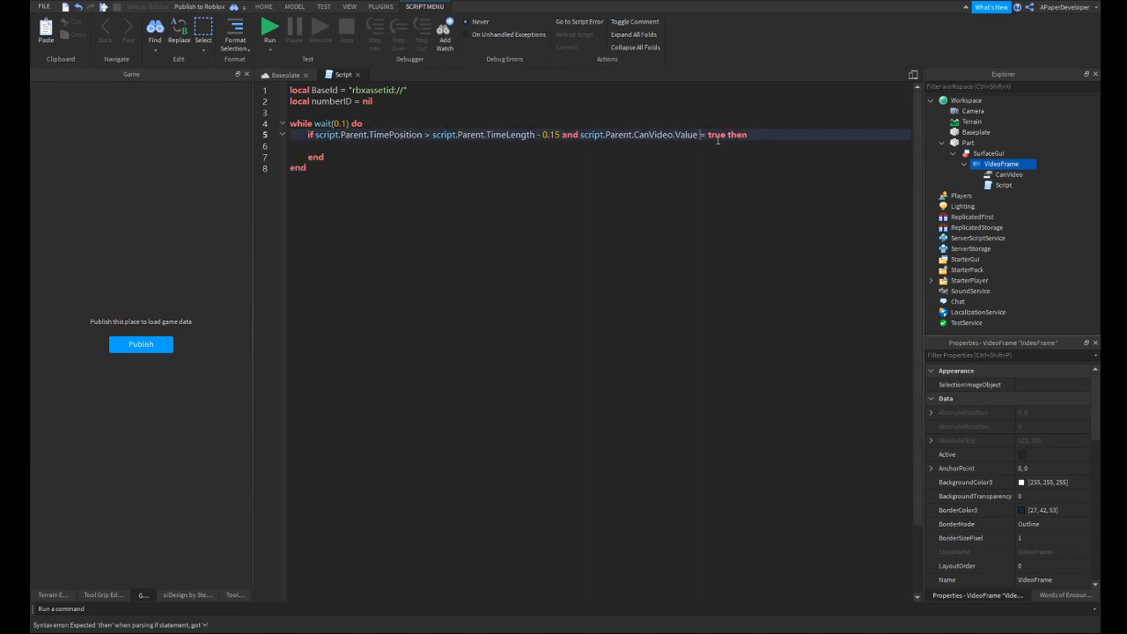
pyautogui.write('=')
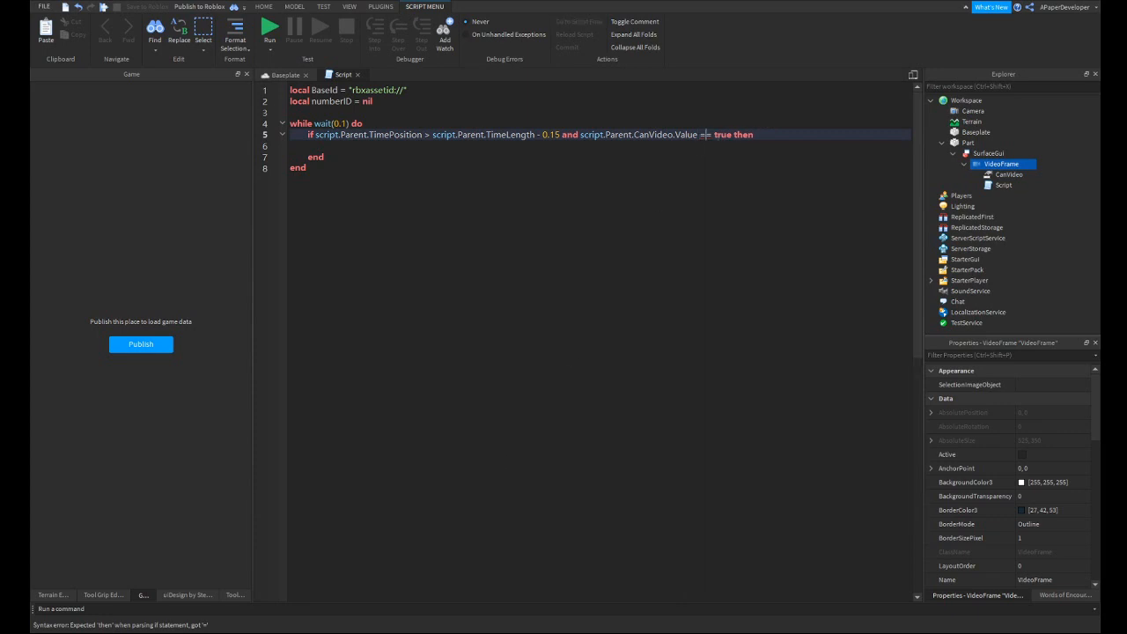
pyautogui.click(1010, 174)
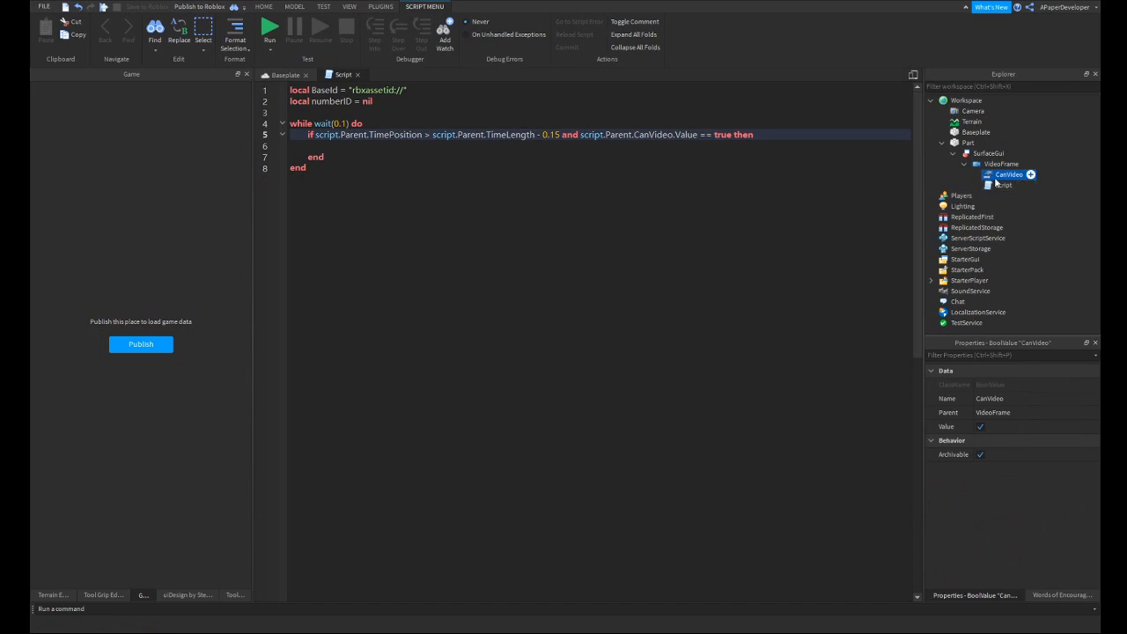
pyautogui.click(1001, 164)
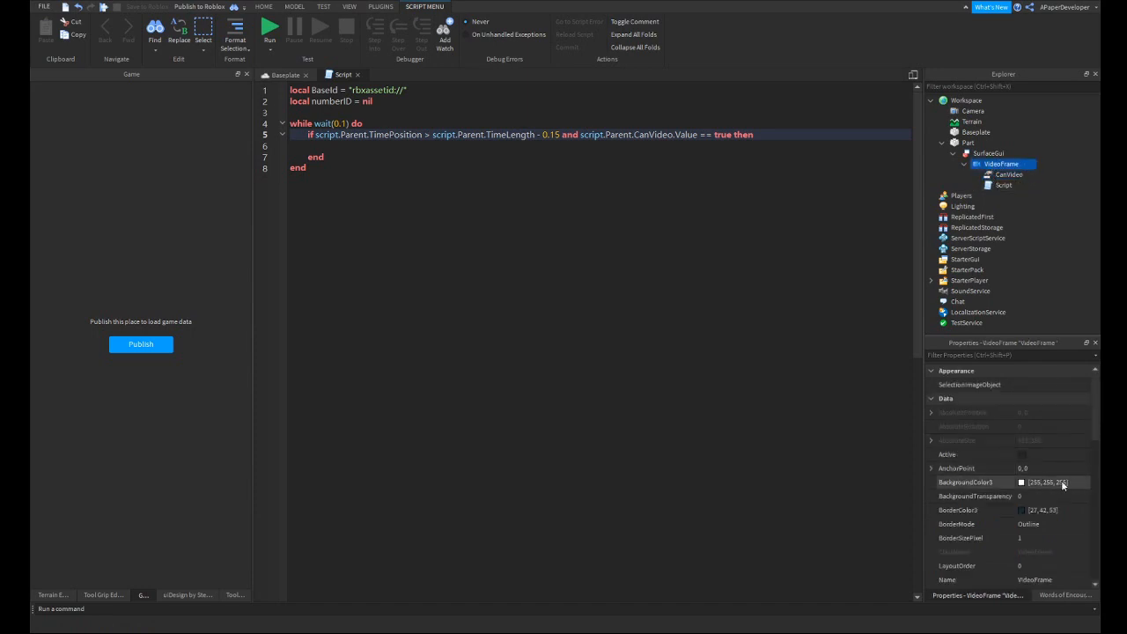
# Step: Inside that check, set CanVideo false, Playing false and TimePosition to 0
pyautogui.click(546, 134)
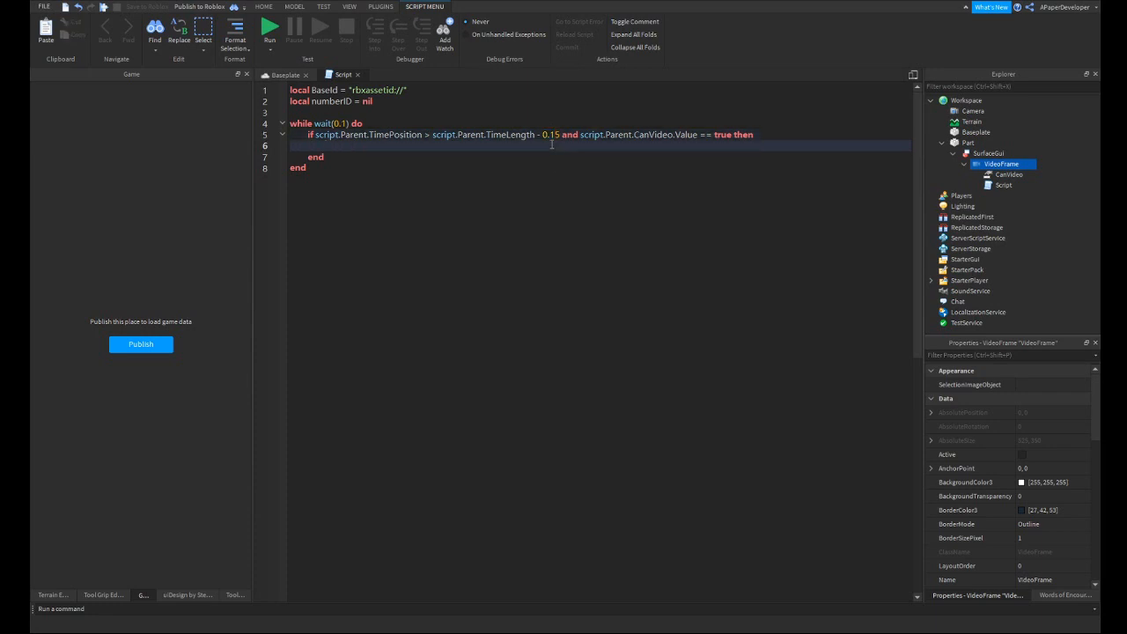
pyautogui.write('script.Parent.c')
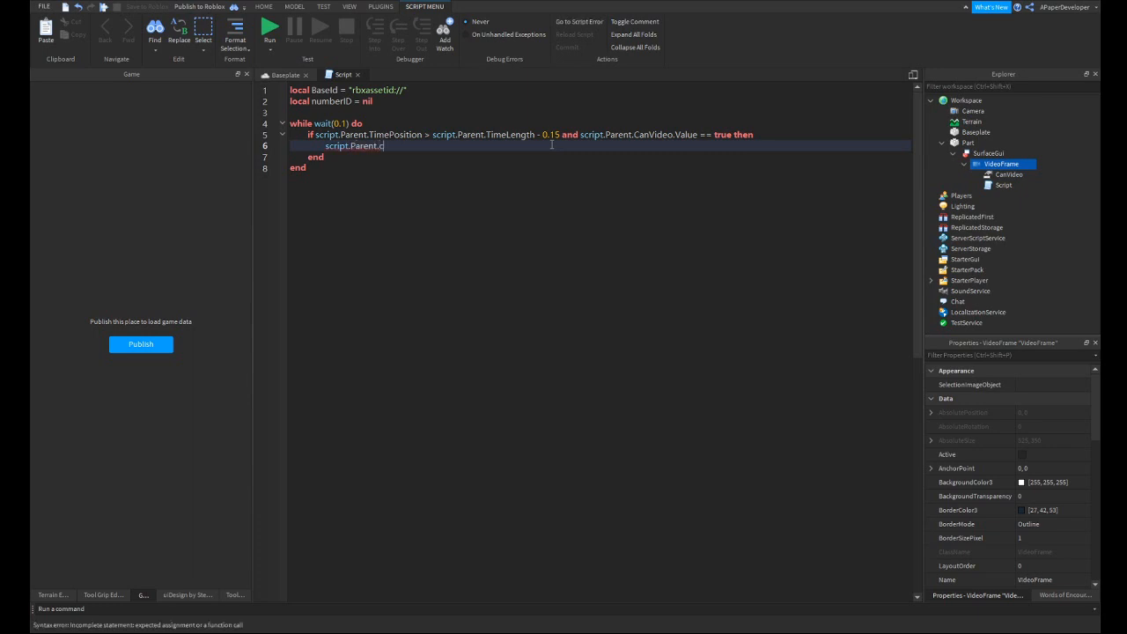
pyautogui.write('anVideo.Value = false')
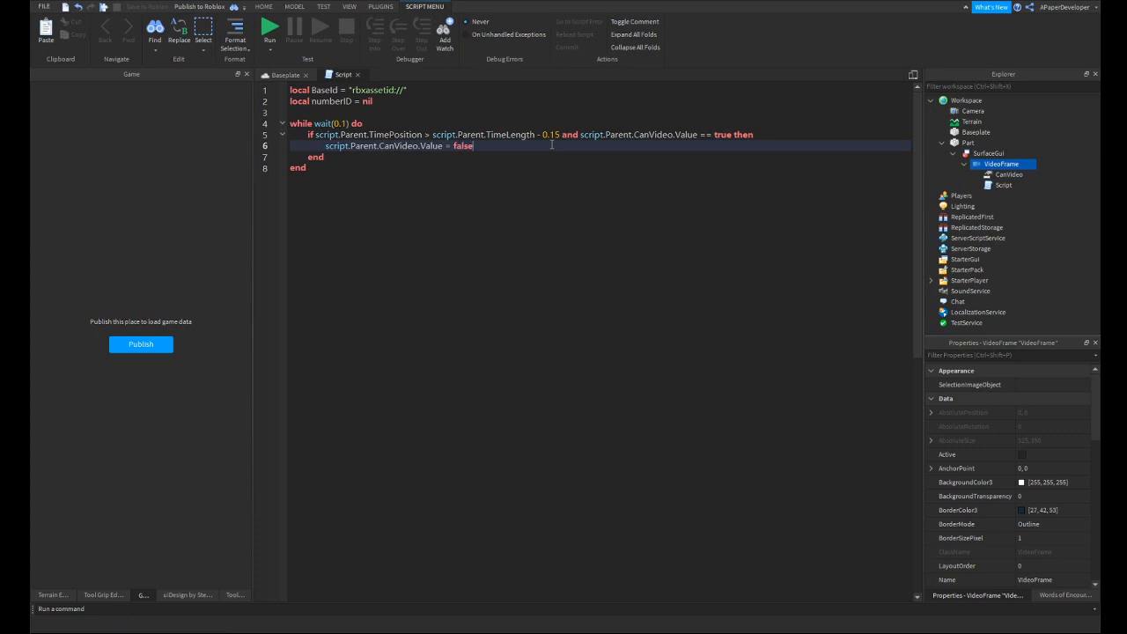
pyautogui.write('script.Parent.Playing')
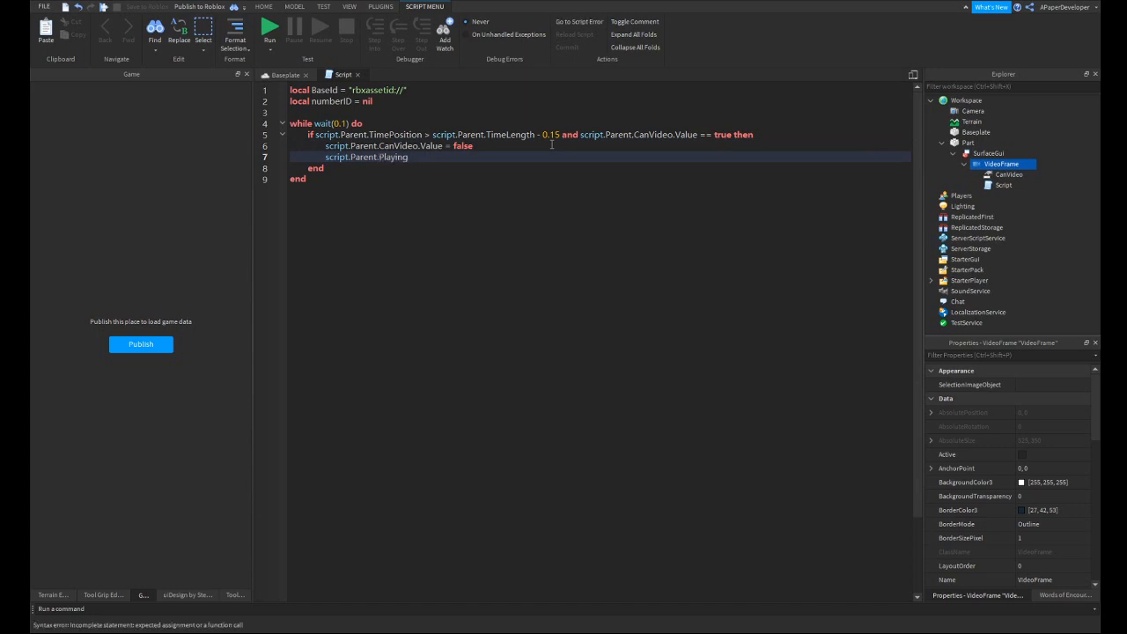
pyautogui.write('= false')
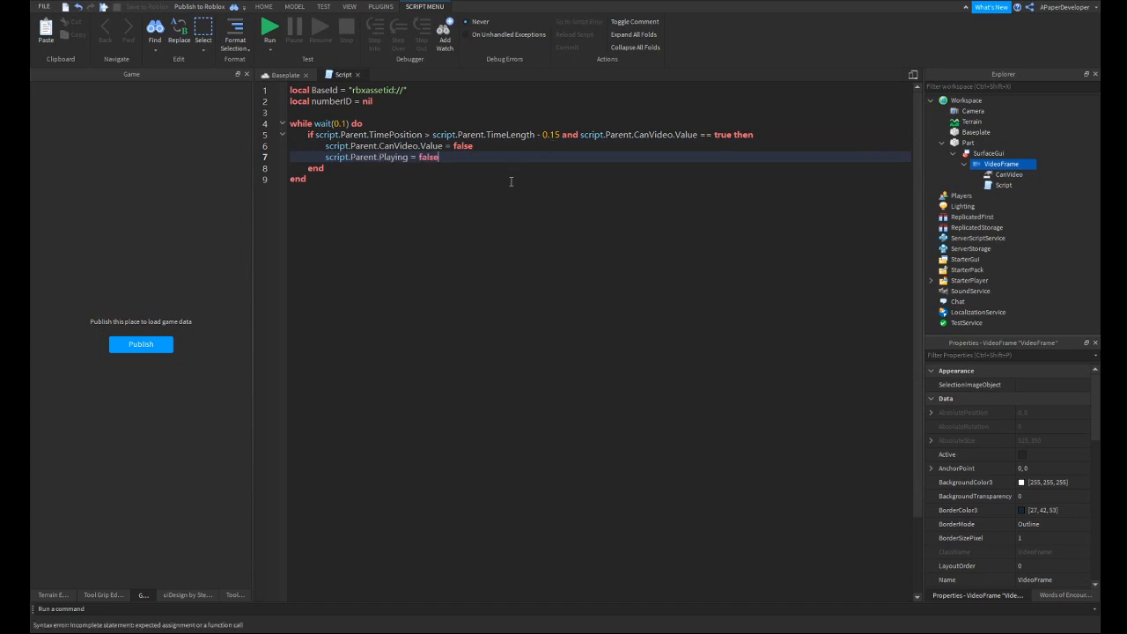
pyautogui.write('script.Parent.timePosition = 0')
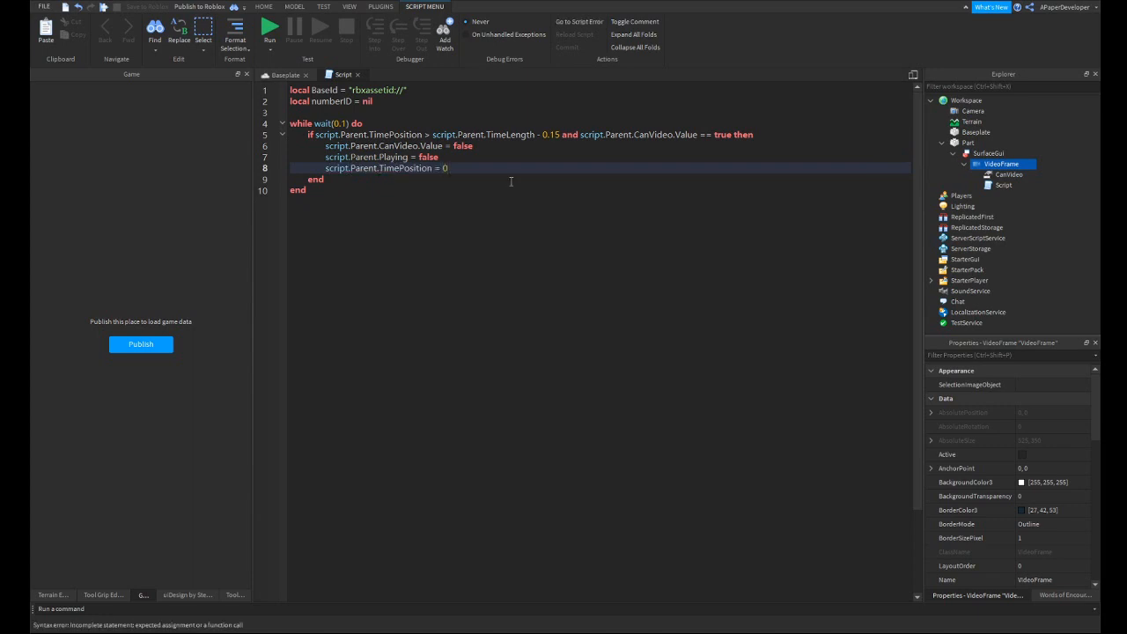
pyautogui.write('local')
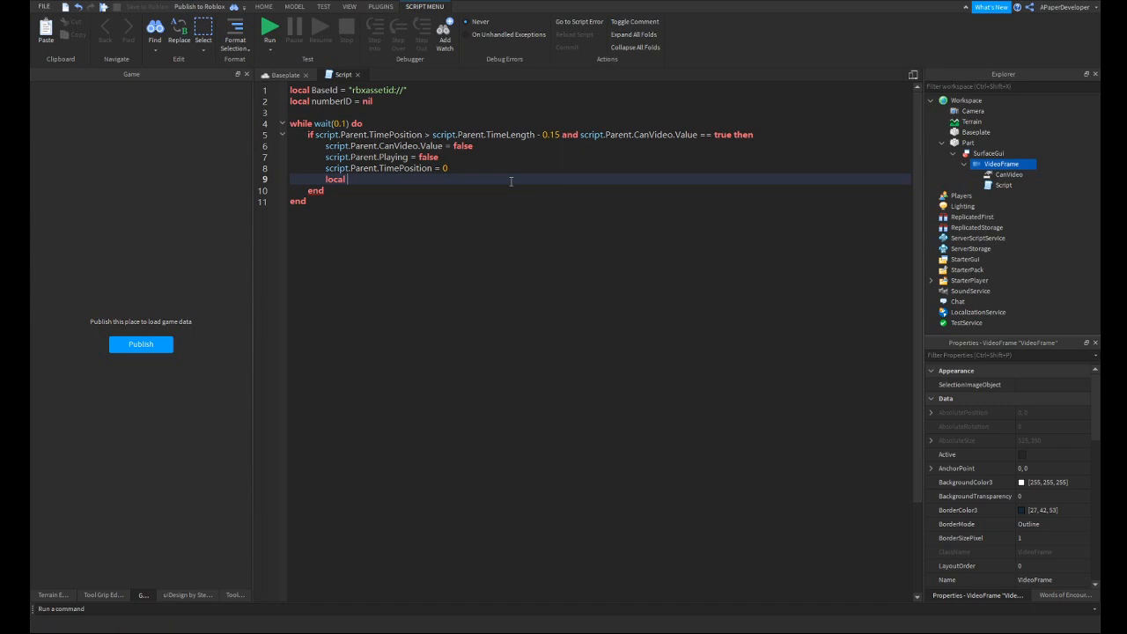
pyautogui.write('ran')
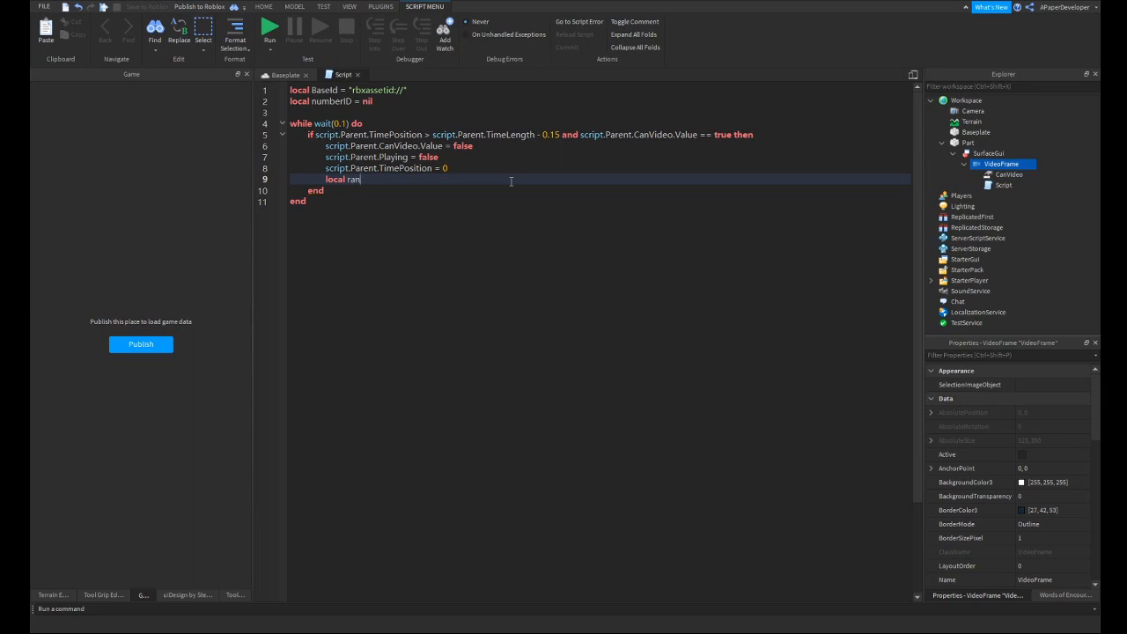
# Step: Add local randomID = math.random(1, 3) and start an if randomID == 1 branch
pyautogui.press('Backspace')
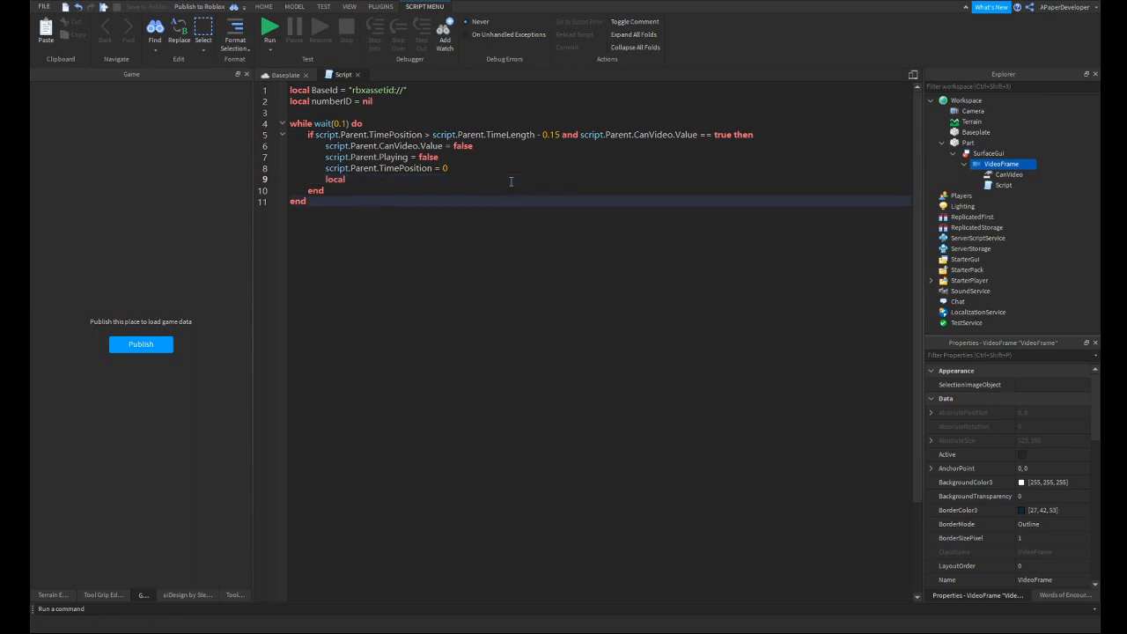
pyautogui.write('randomID')
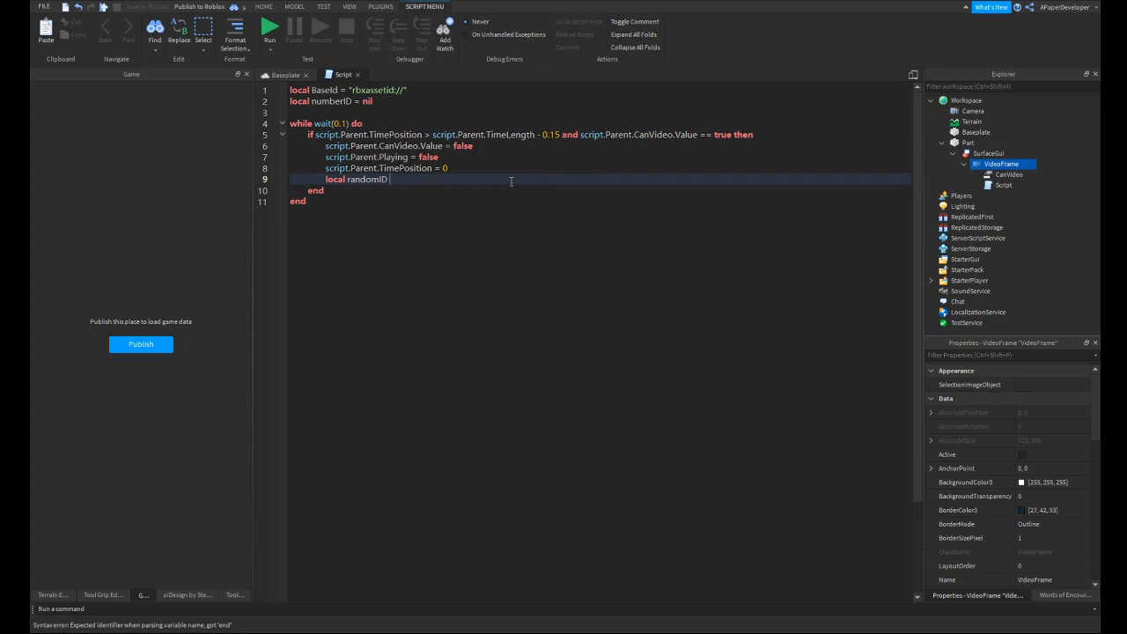
pyautogui.write('= math.random()')
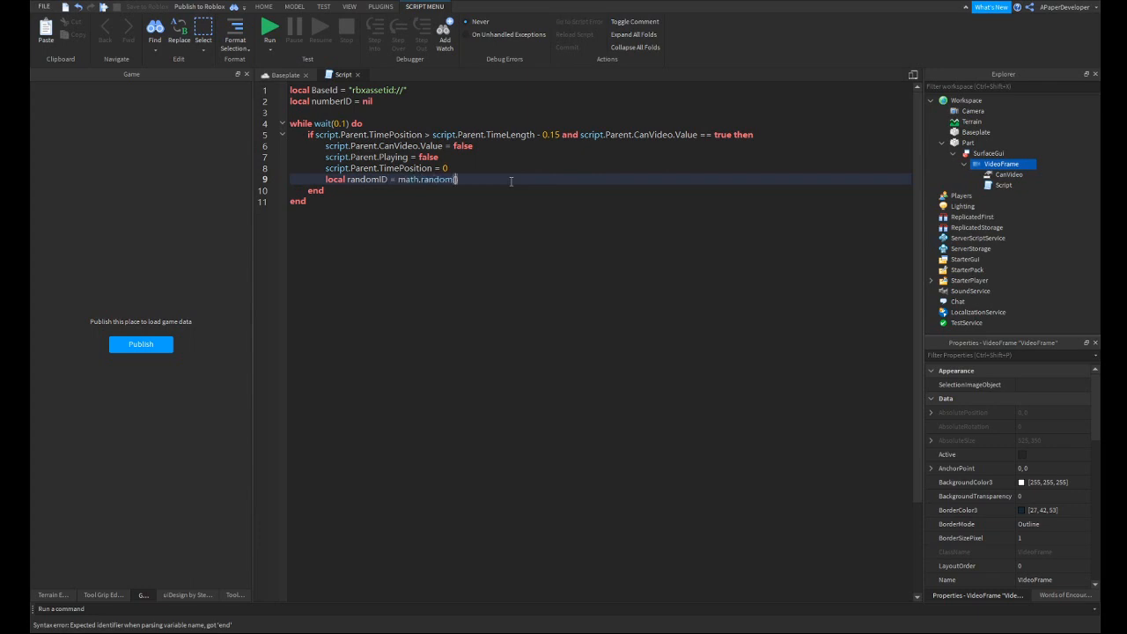
pyautogui.write('1, 3')
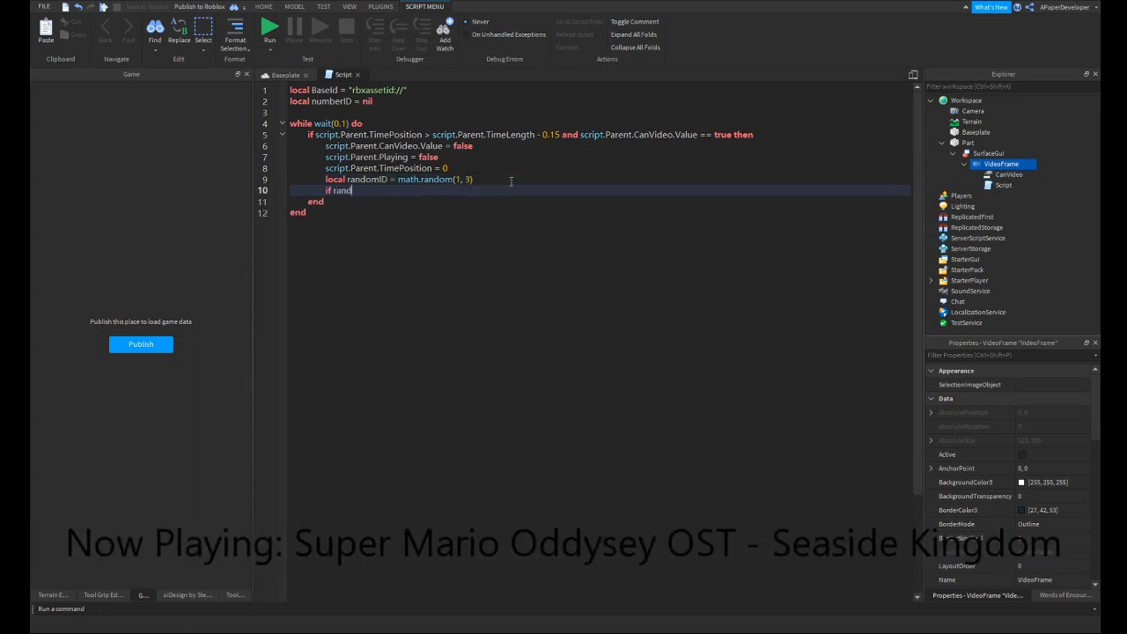
pyautogui.write('omID == 1 the')
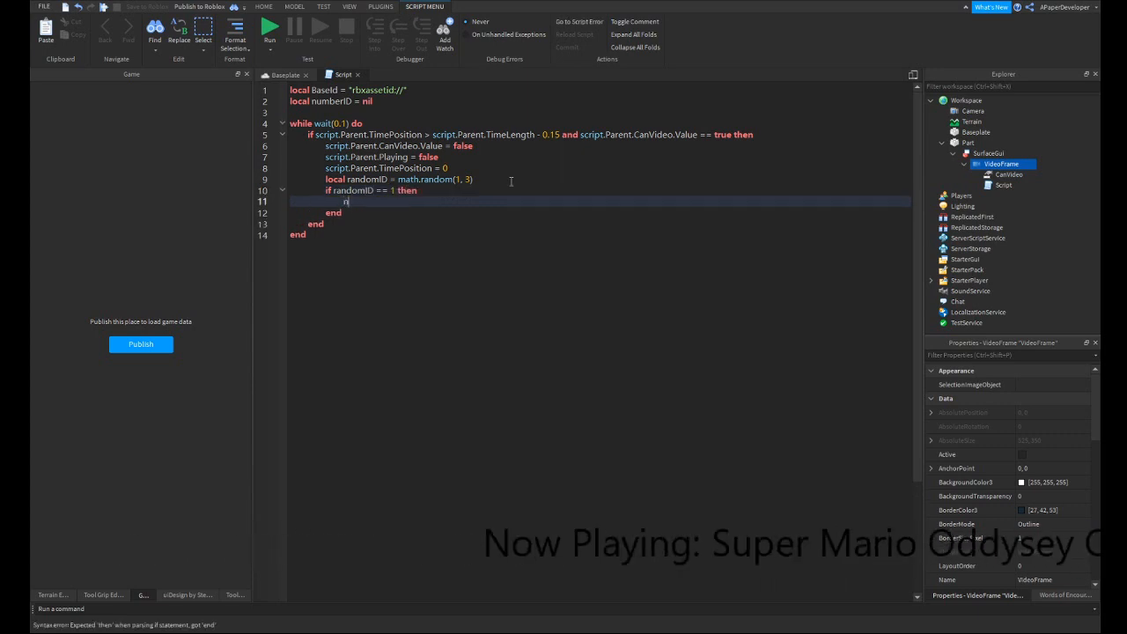
pyautogui.write('numberID')
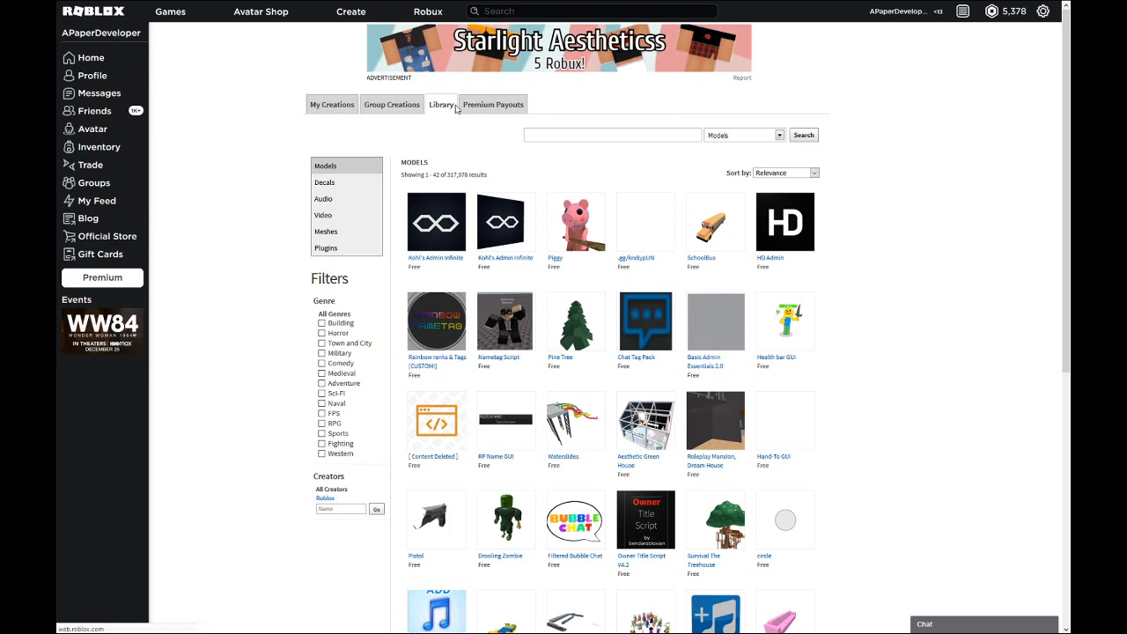
# Step: Browse the website's video library, open Carts Carts Carts and copy its asset ID
pyautogui.click(331, 106)
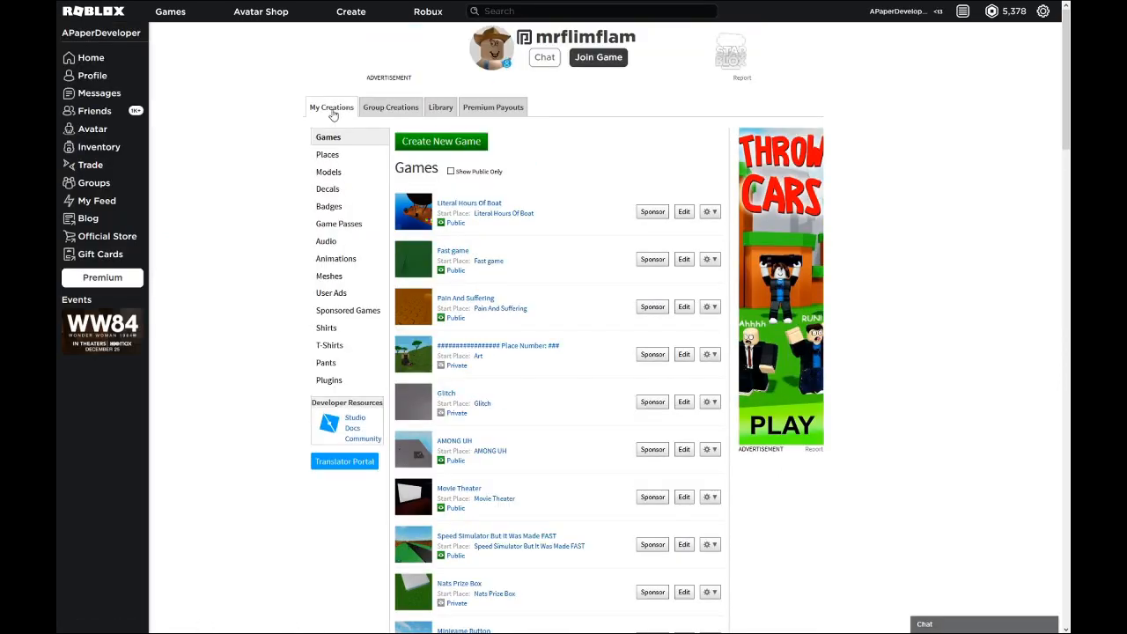
pyautogui.click(440, 106)
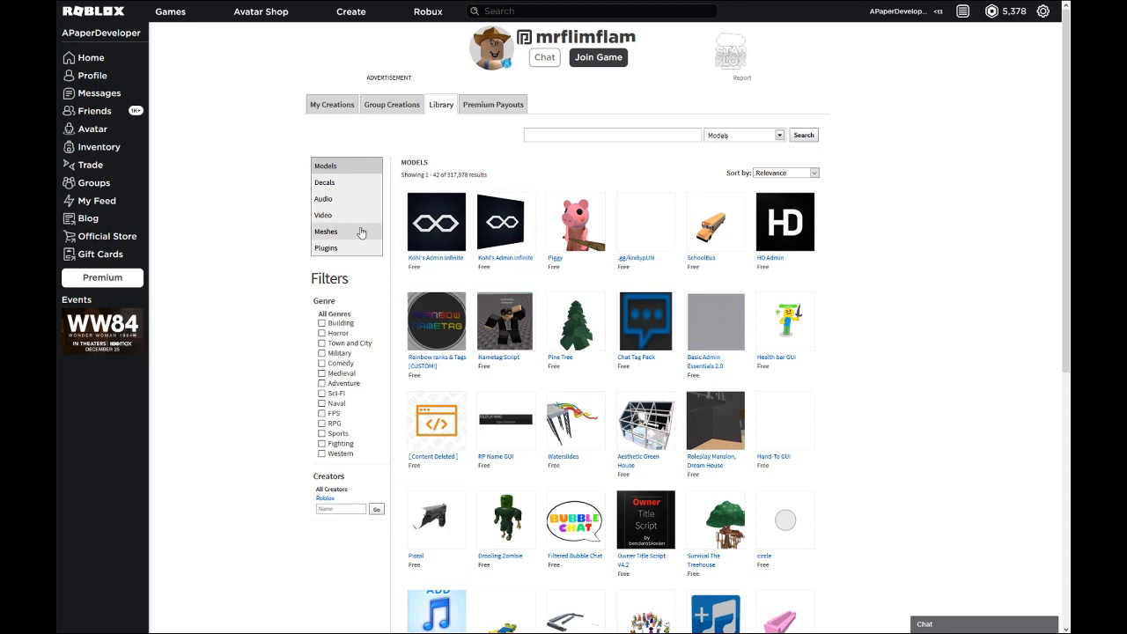
pyautogui.click(323, 214)
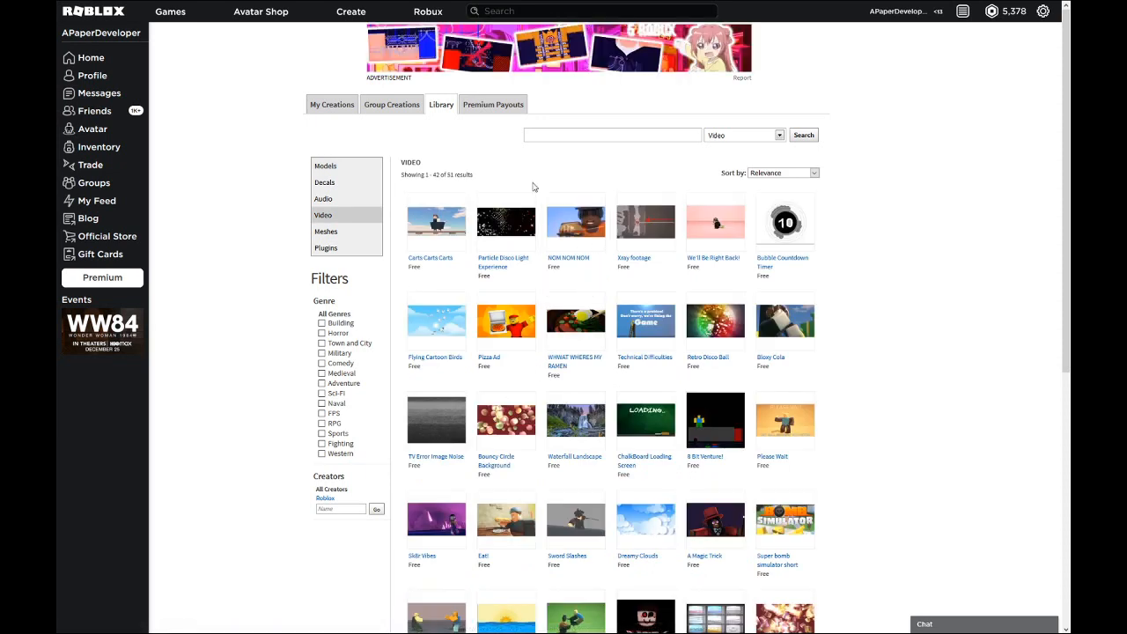
pyautogui.scroll(-3)
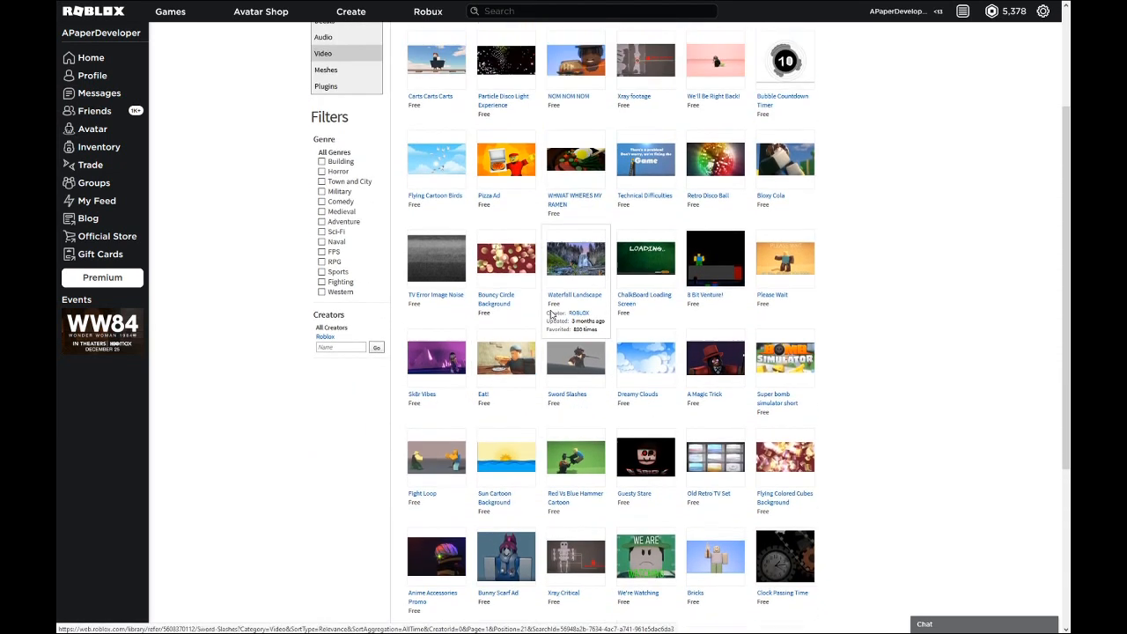
pyautogui.scroll(3)
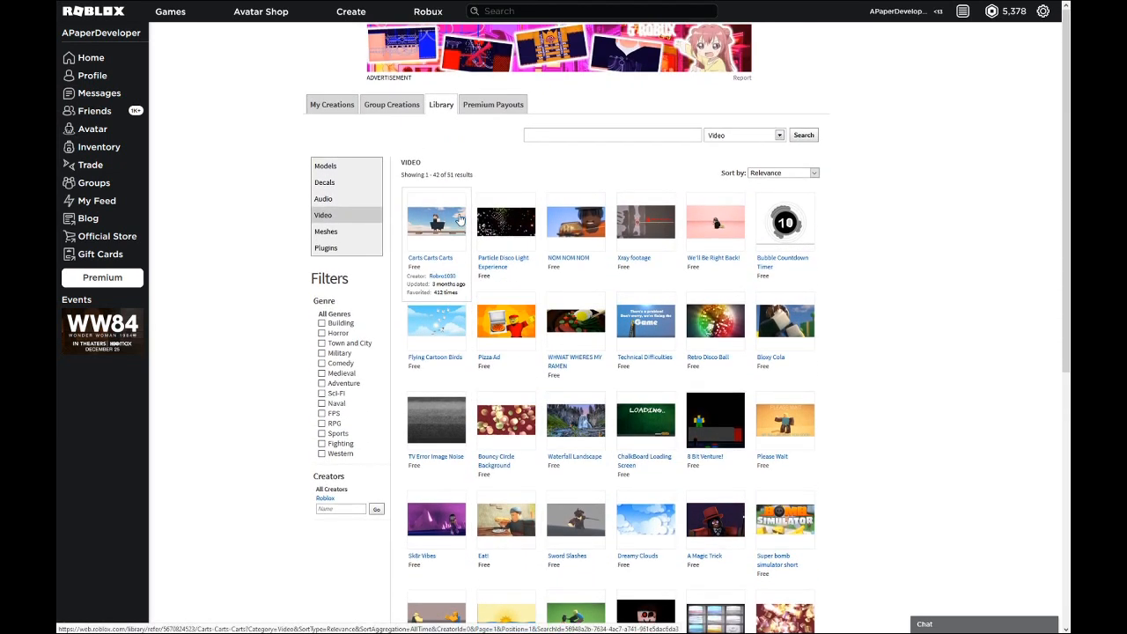
pyautogui.click(436, 221)
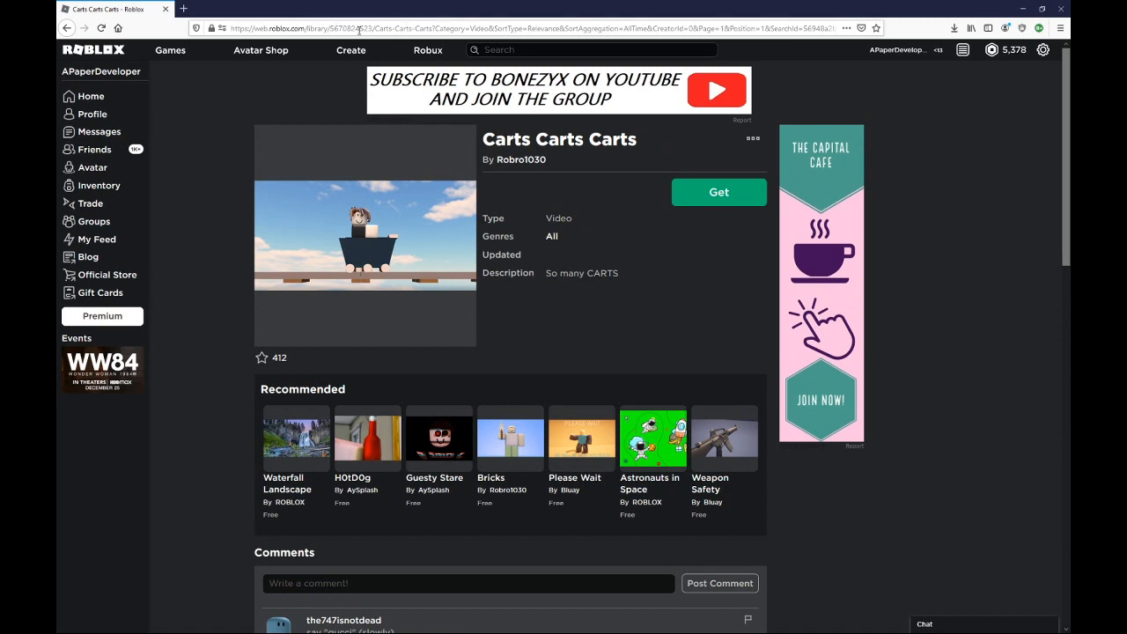
pyautogui.click(352, 27)
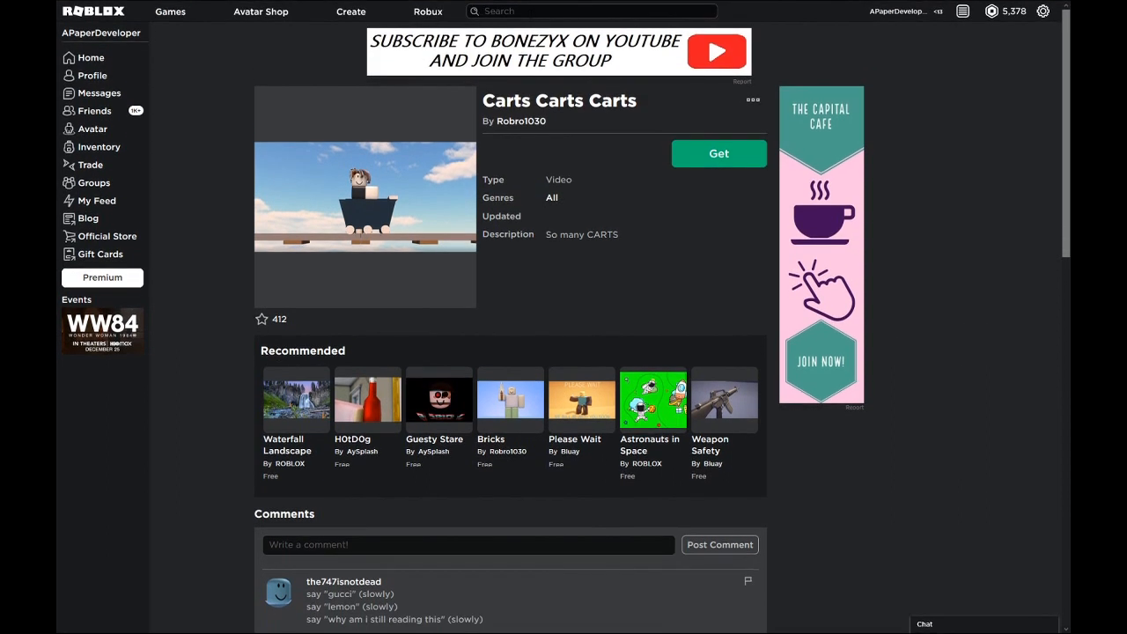
pyautogui.write('5670824523')
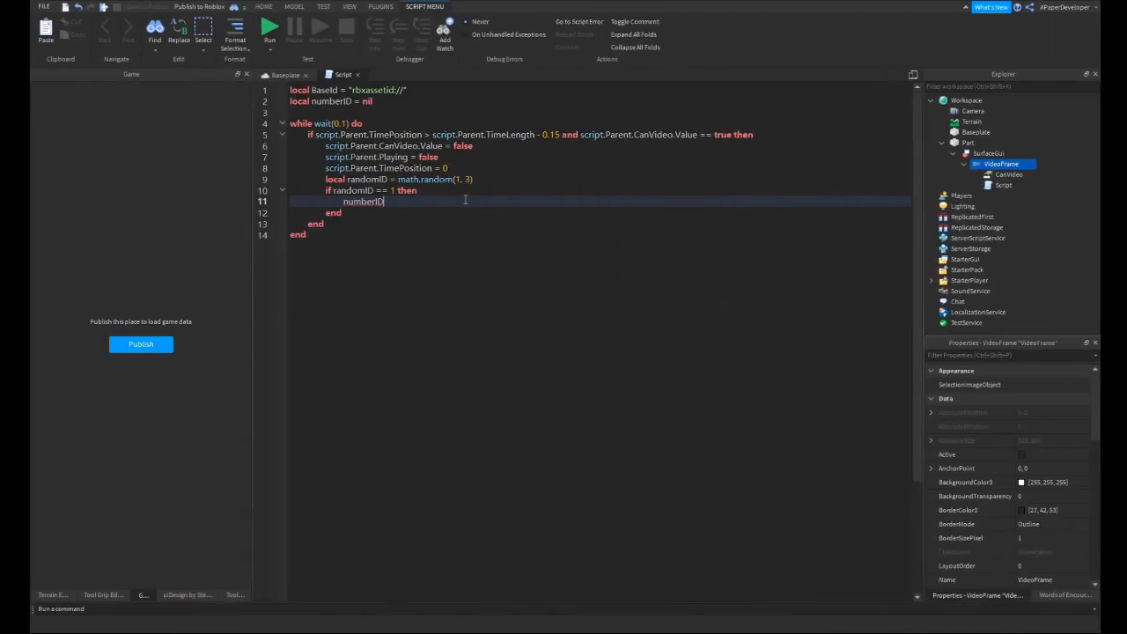
pyautogui.click(269, 29)
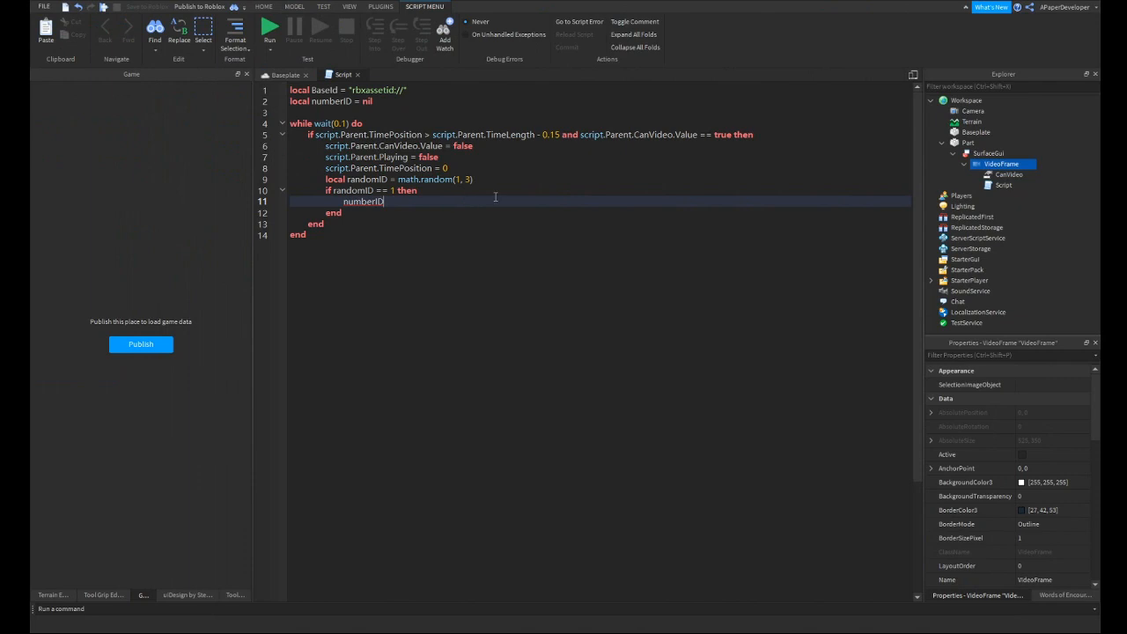
pyautogui.write('=')
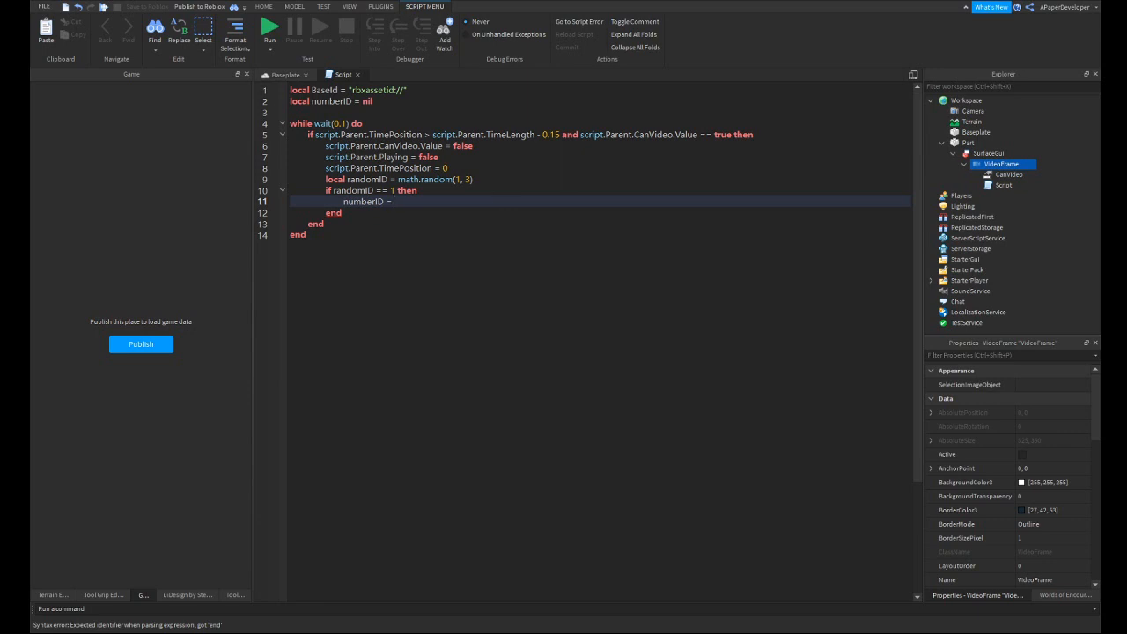
pyautogui.write('5670809466')
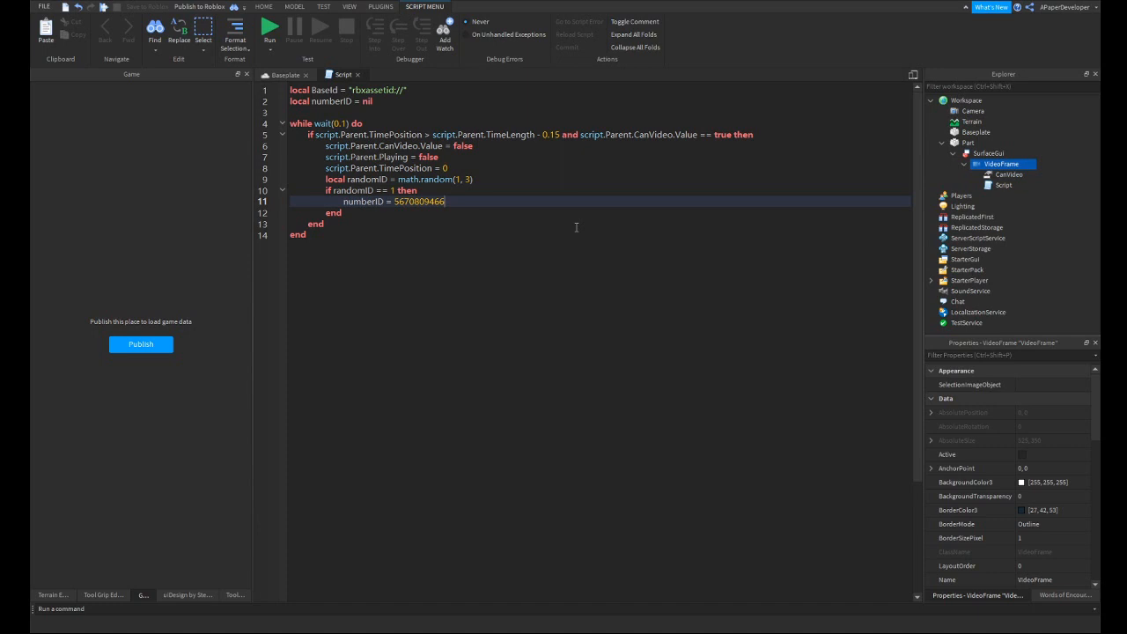
pyautogui.write('elseif')
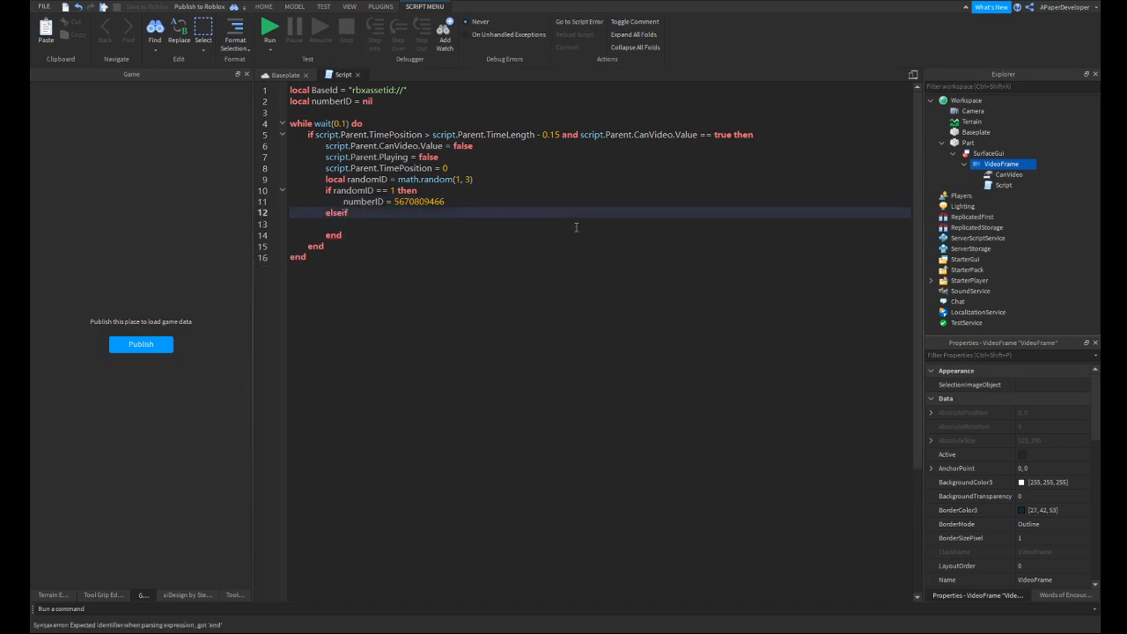
pyautogui.write('randomID =')
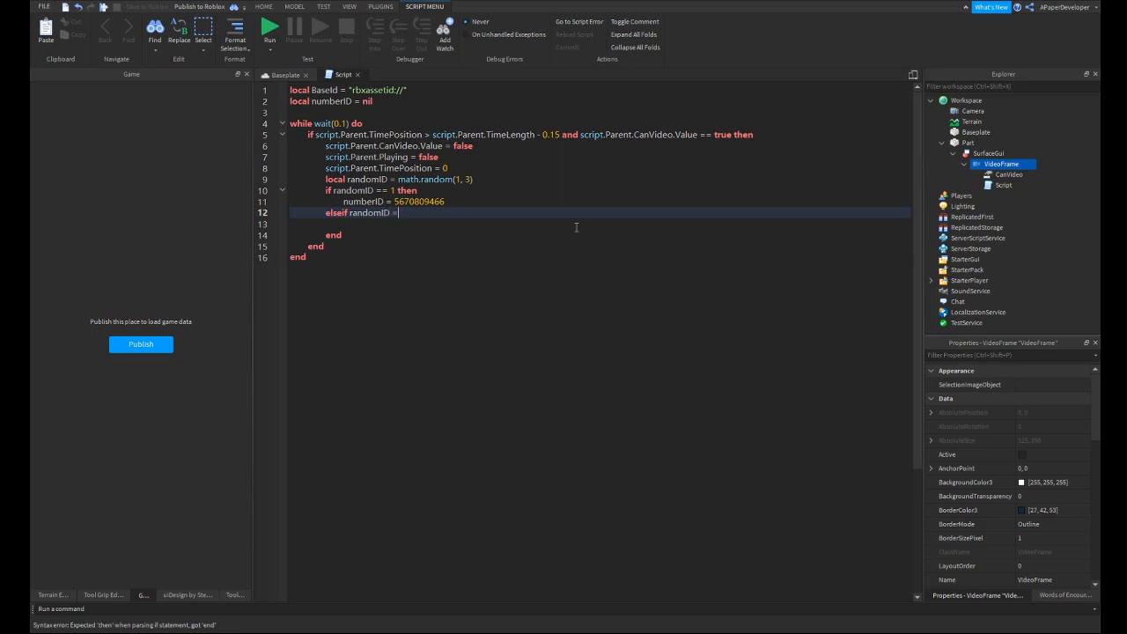
pyautogui.write('= 2 then')
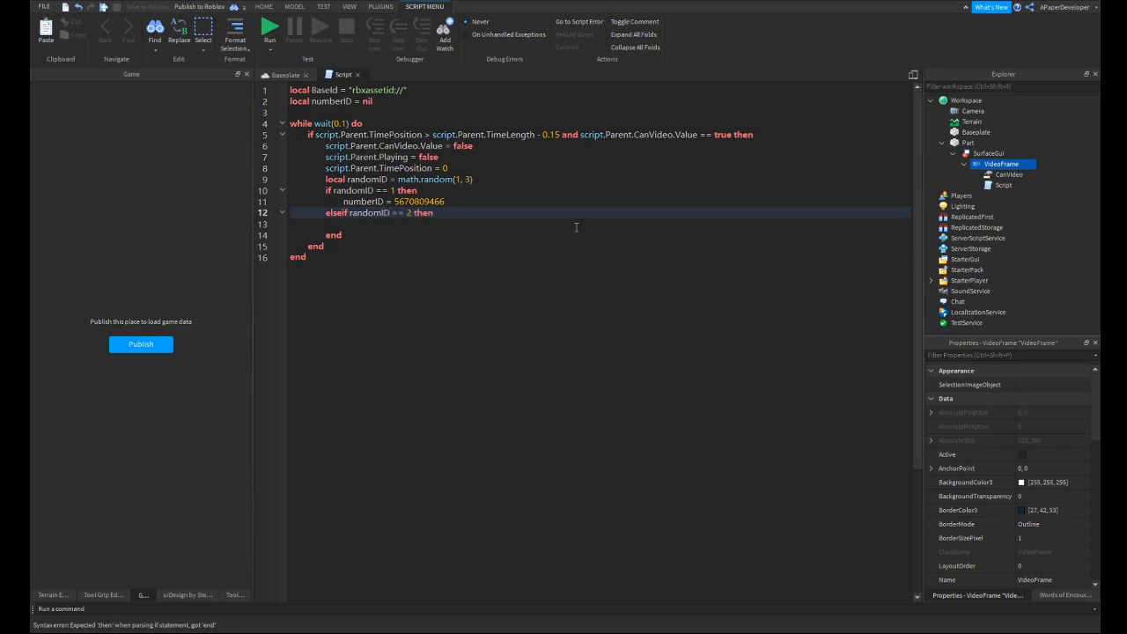
pyautogui.write('nul')
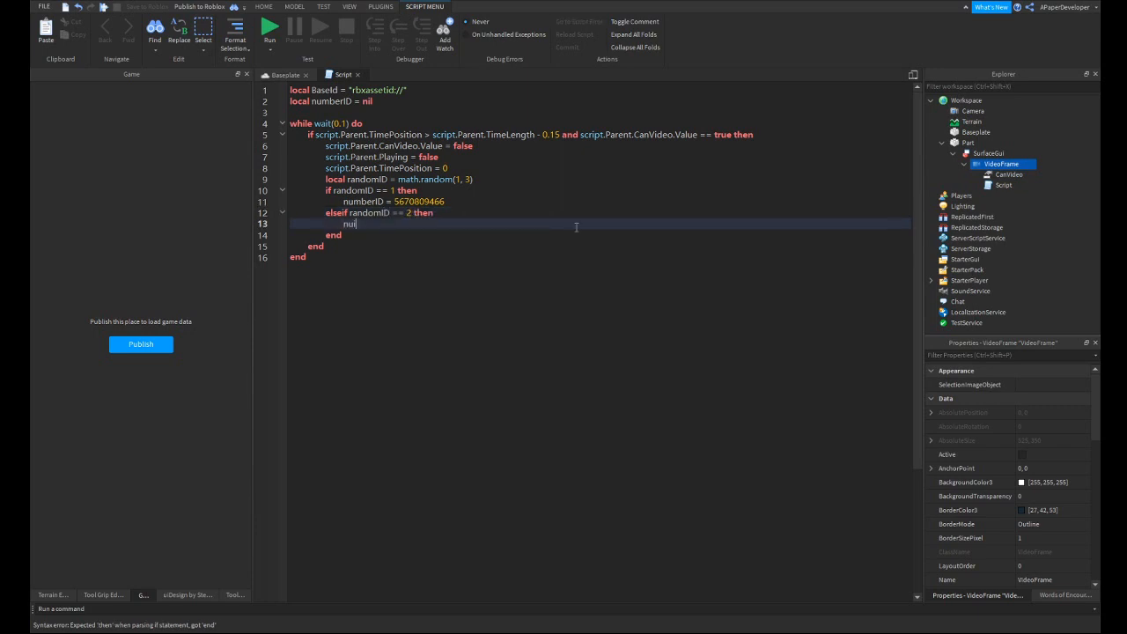
pyautogui.write('numberID =')
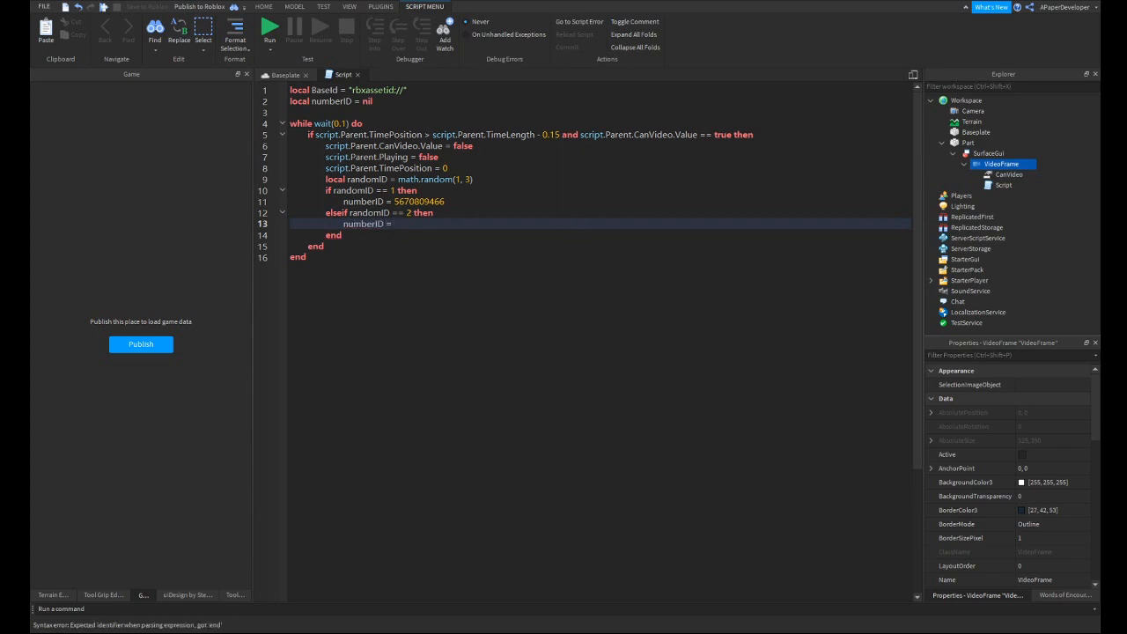
pyautogui.write('5608368298')
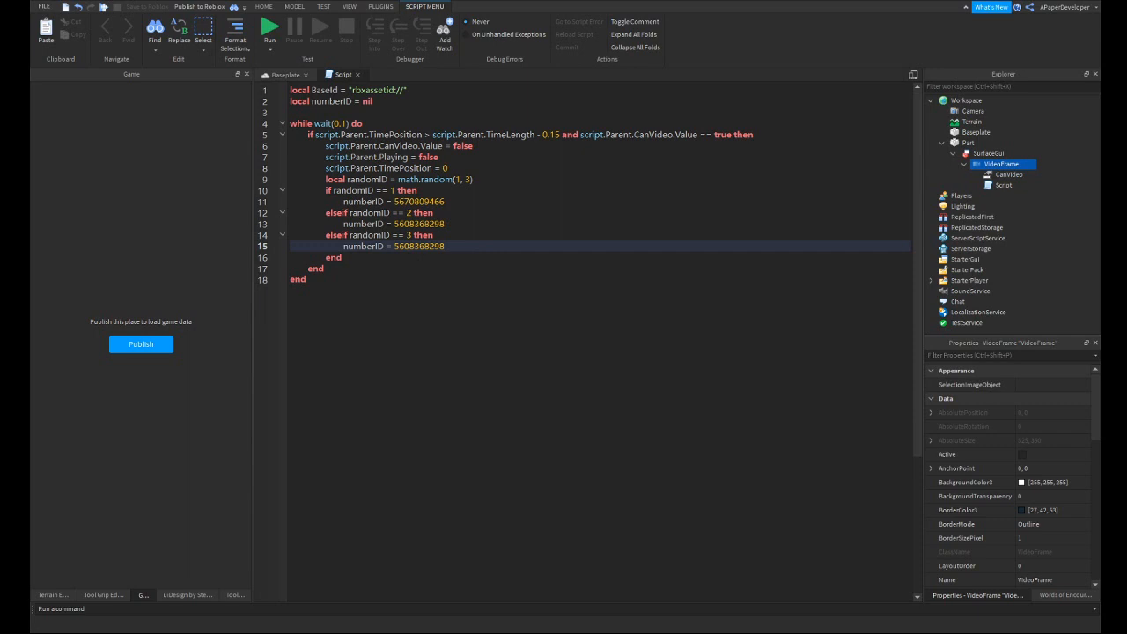
pyautogui.write('5608400507')
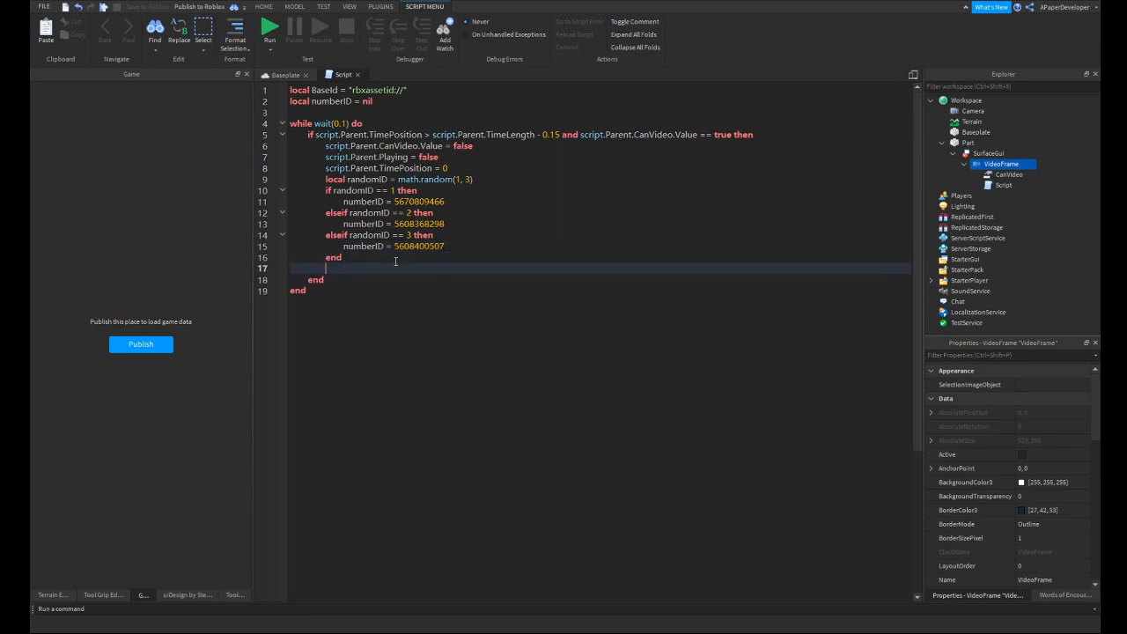
# Step: Add wait(0.5), CanVideo.Value = true and Video = BaseId..numberID after the if block
pyautogui.write('wait(0.5)')
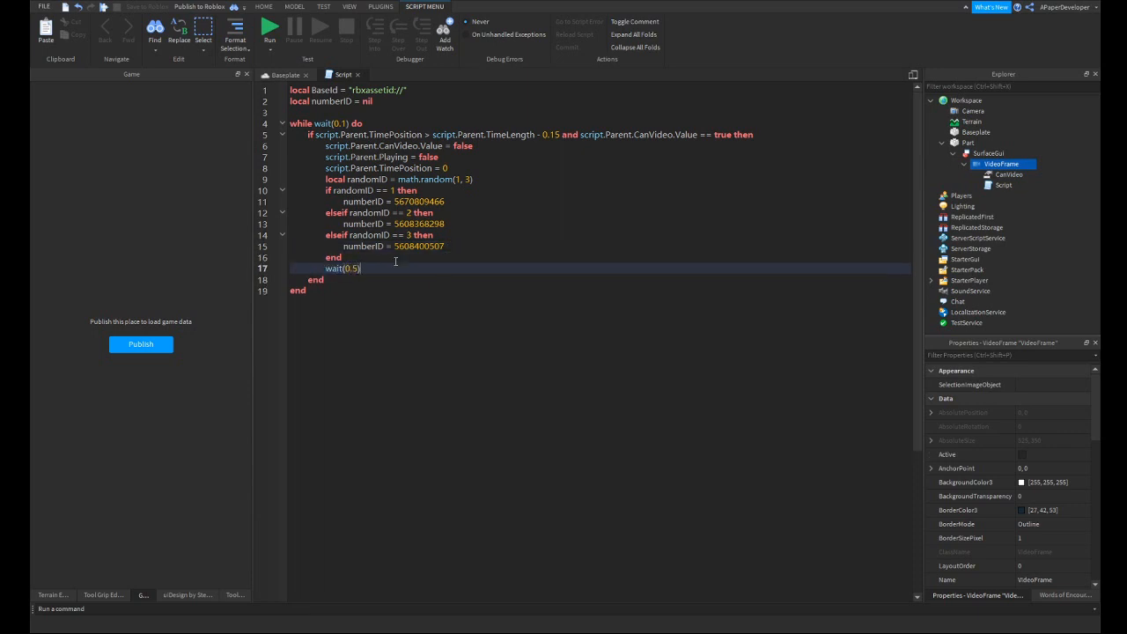
pyautogui.write('script.Parent.canv')
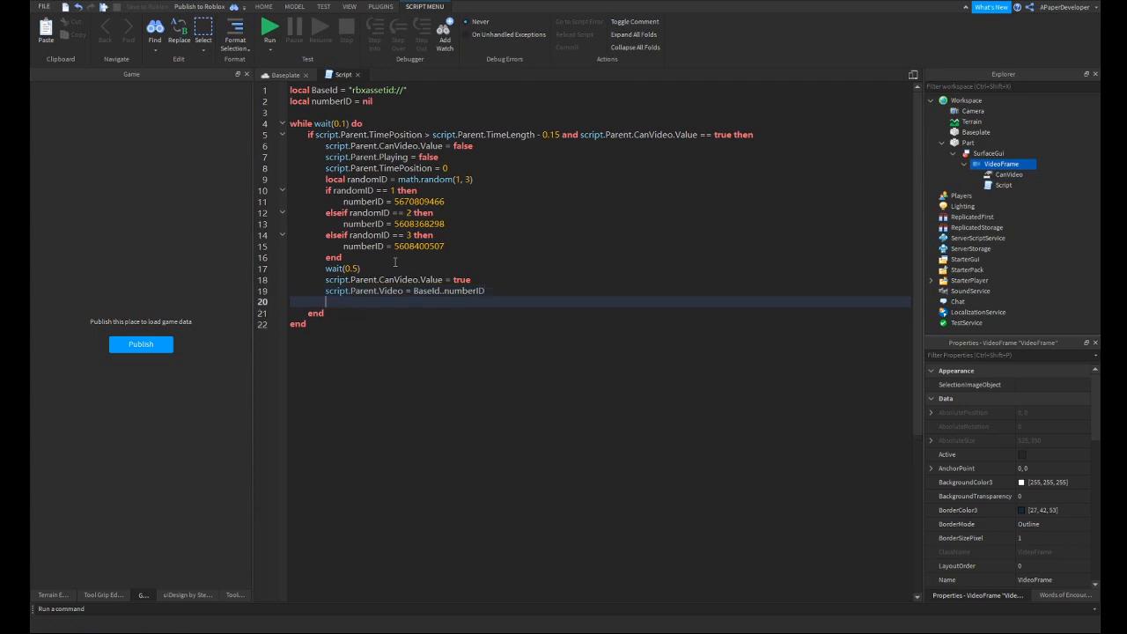
pyautogui.write('script.Parent.timepos')
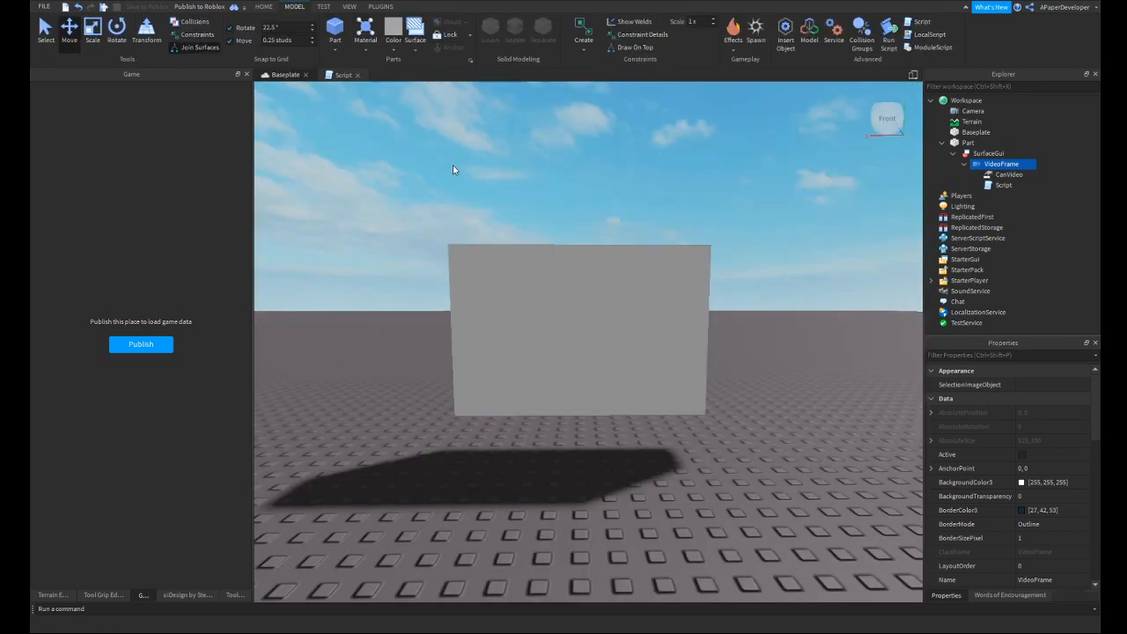
# Step: Start a playtest from the Test tab, then stop it
pyautogui.click(323, 6)
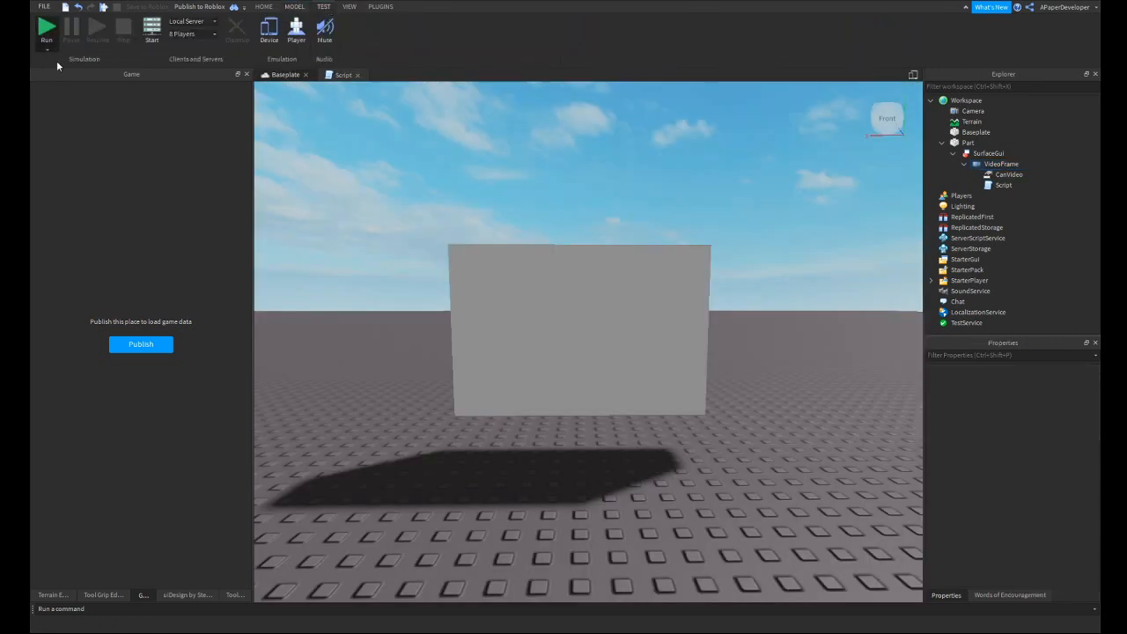
pyautogui.click(46, 29)
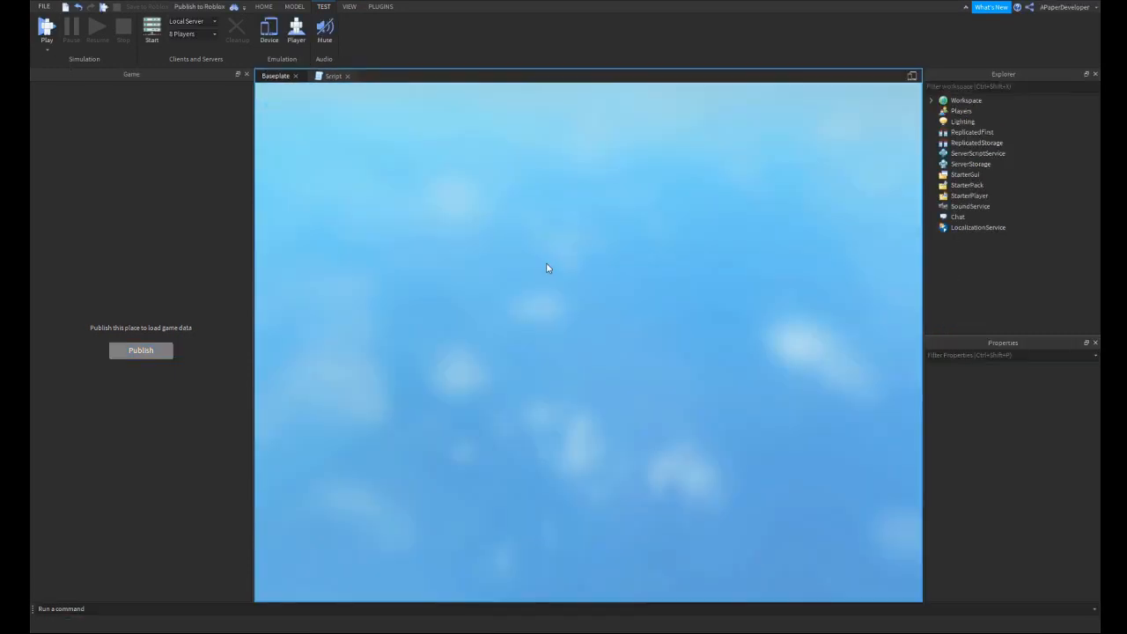
pyautogui.click(46, 30)
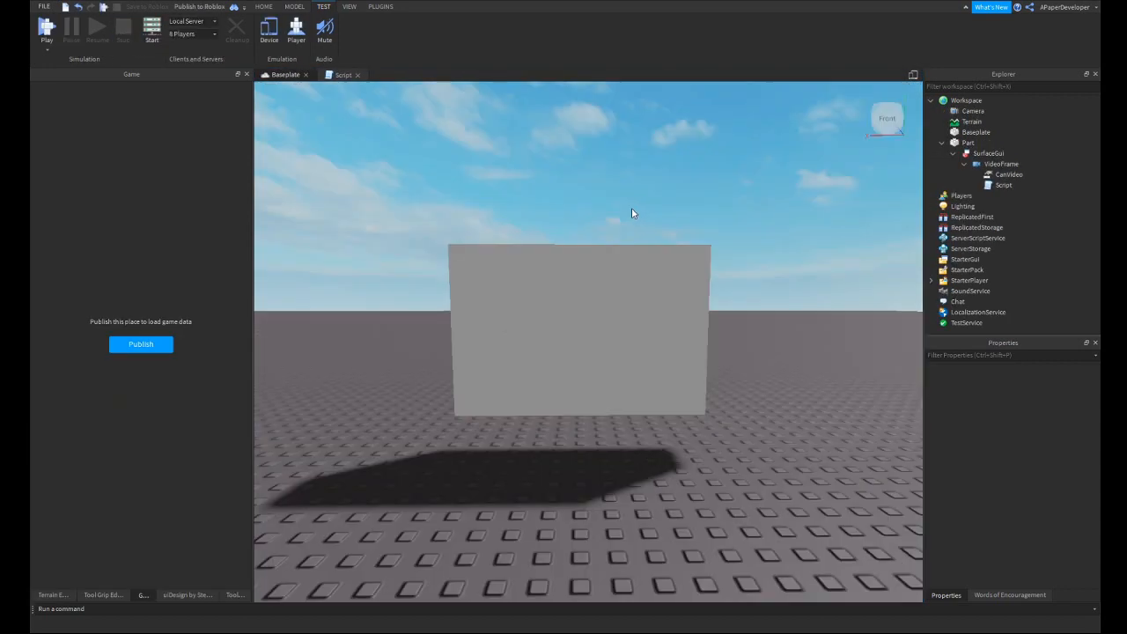
pyautogui.moveTo(666, 207)
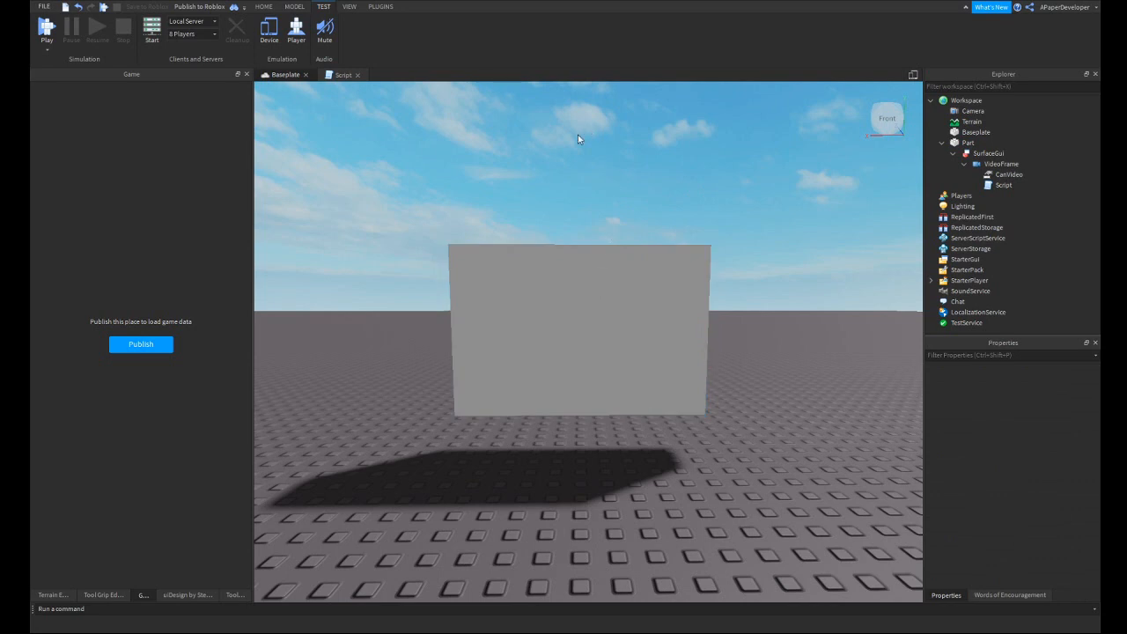
pyautogui.moveTo(555, 234)
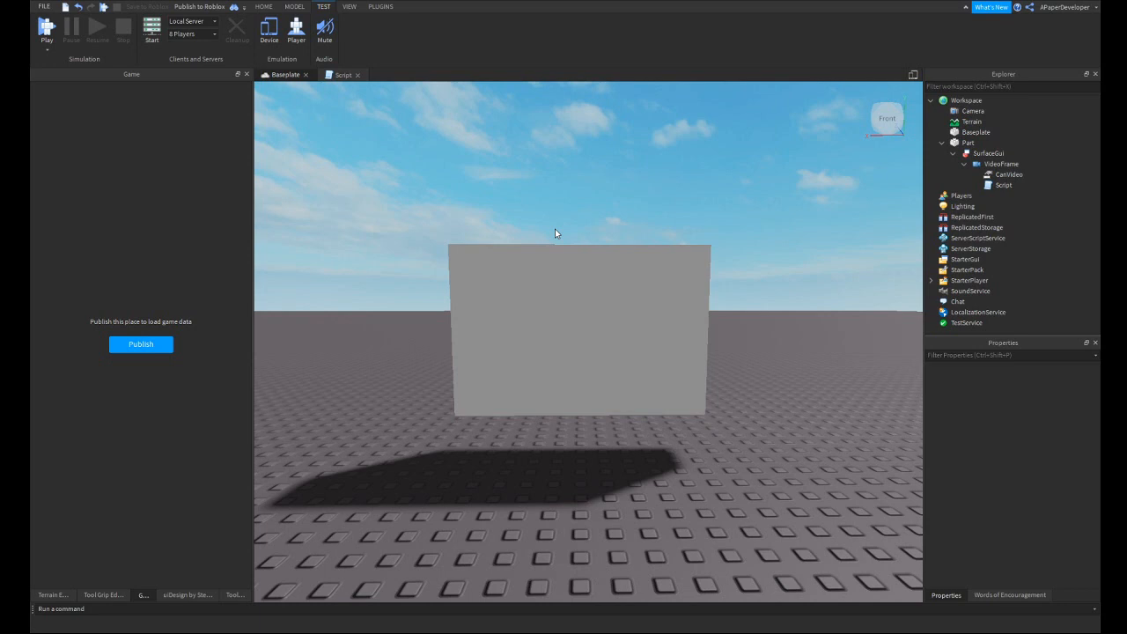
pyautogui.moveTo(835, 225)
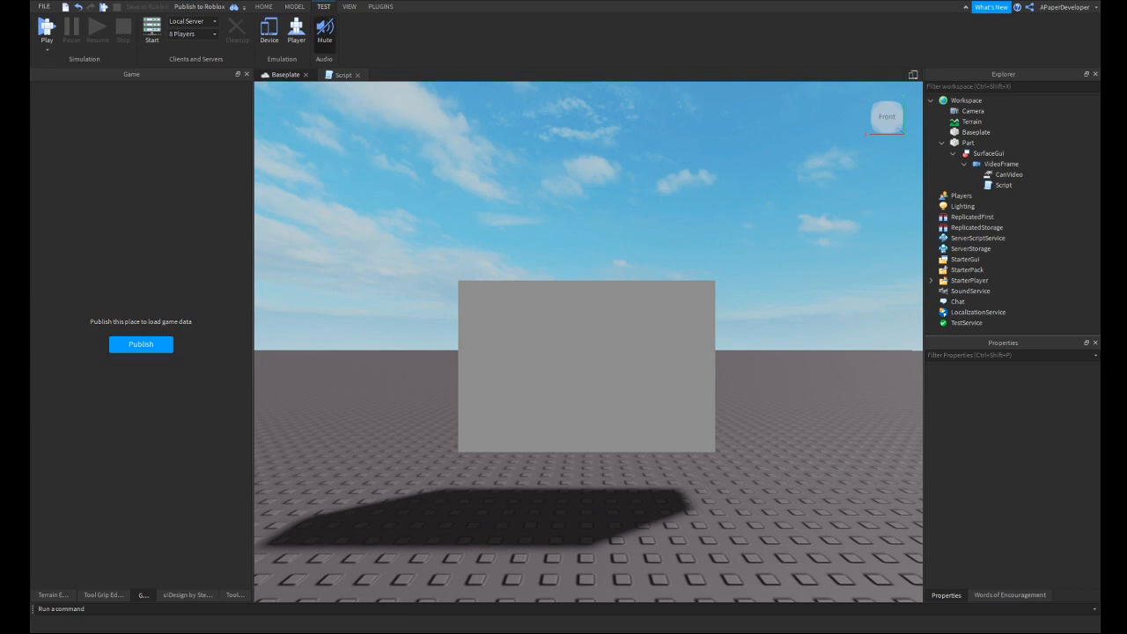
# Step: Select the wall Part in the Explorer to show its properties
pyautogui.click(968, 142)
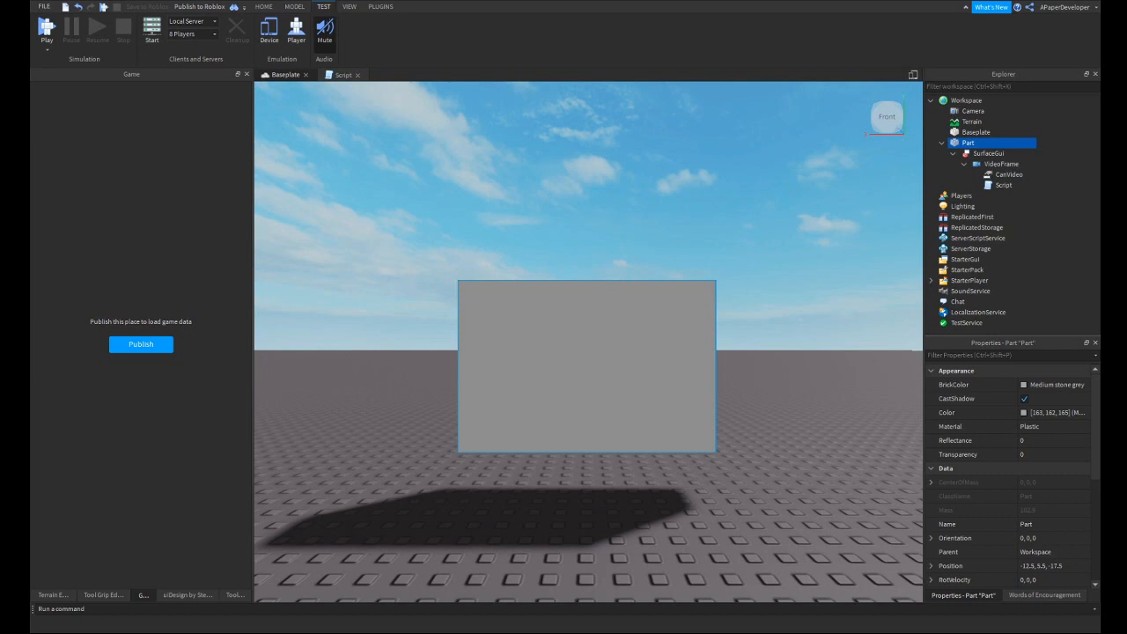